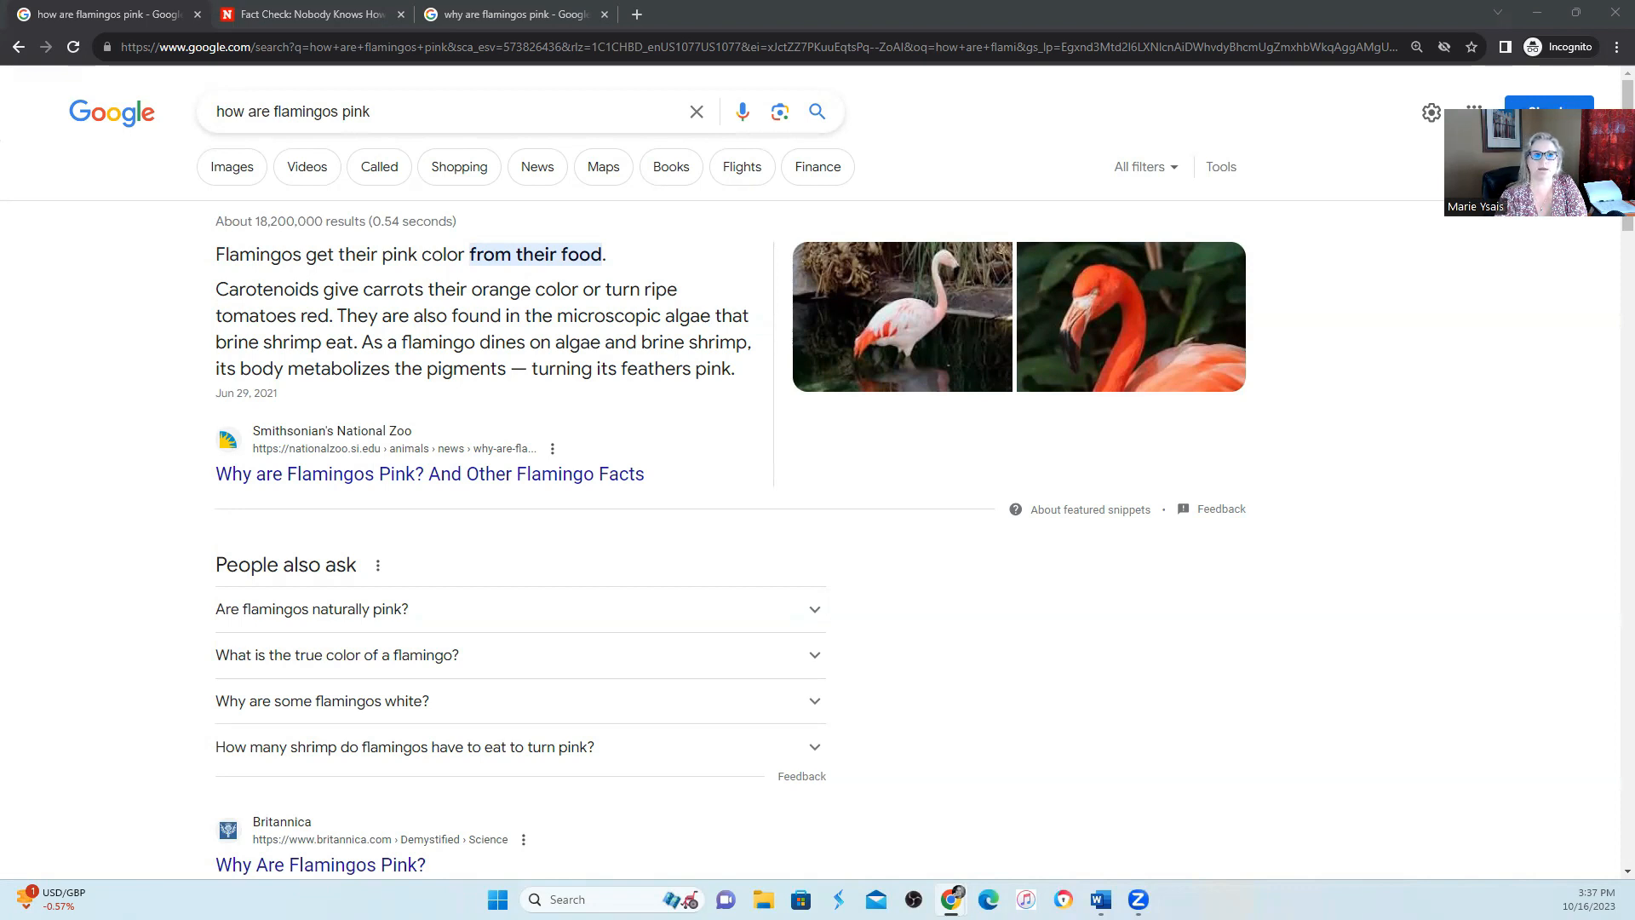
mouse_move(1158, 594)
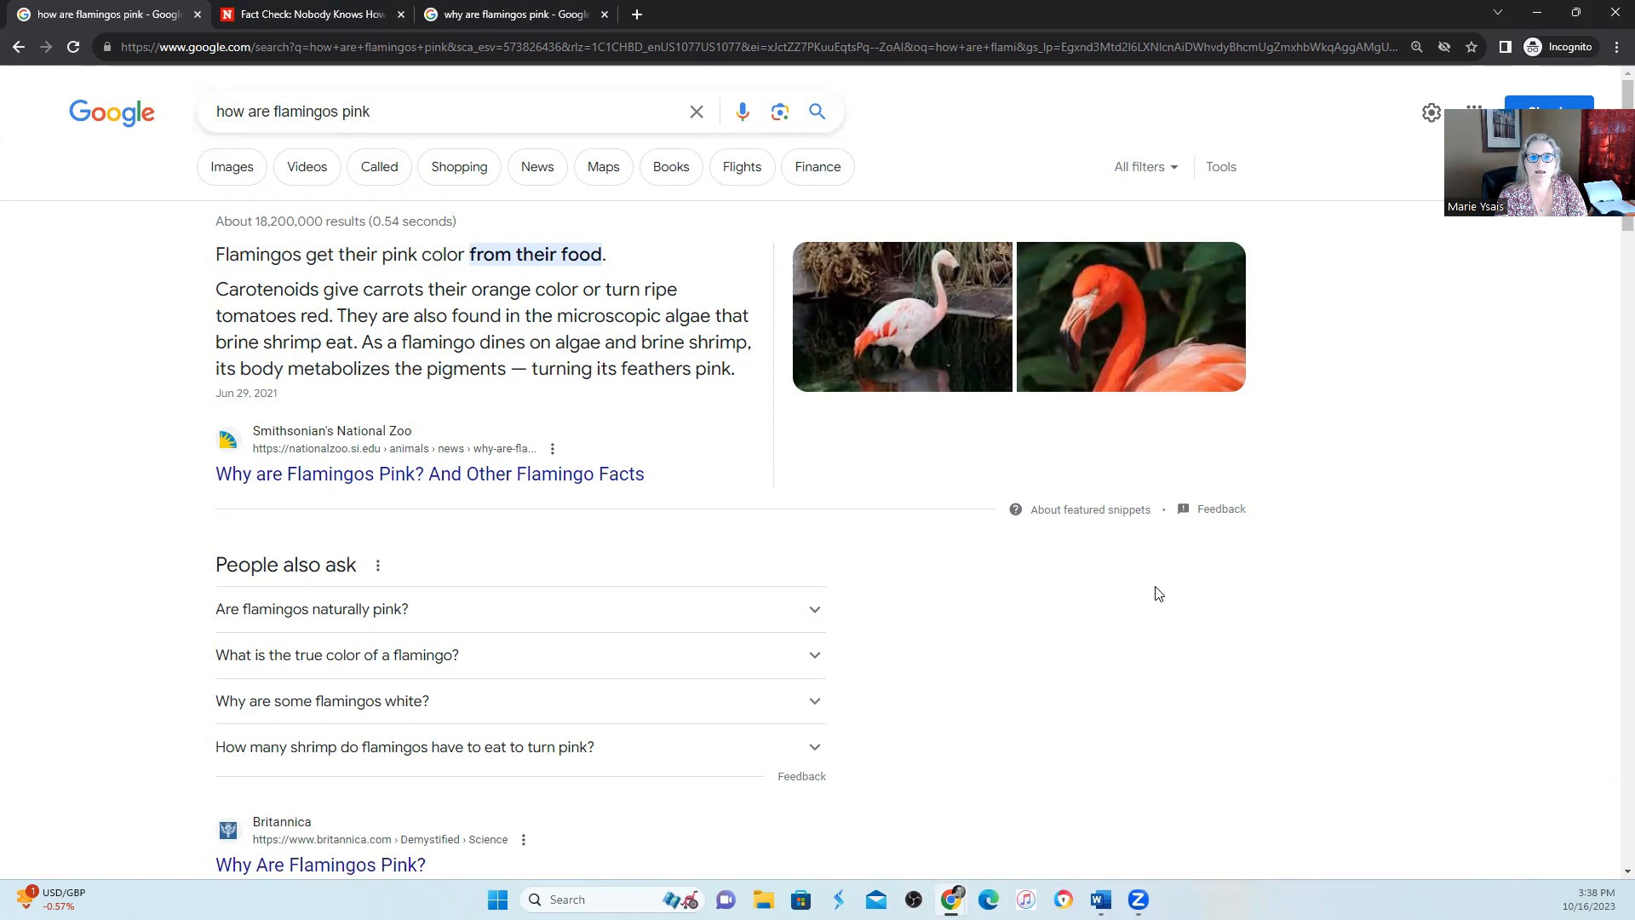
- Scroll through People also ask and Videos, deselecting the featured result's title text
scroll("down", 3)
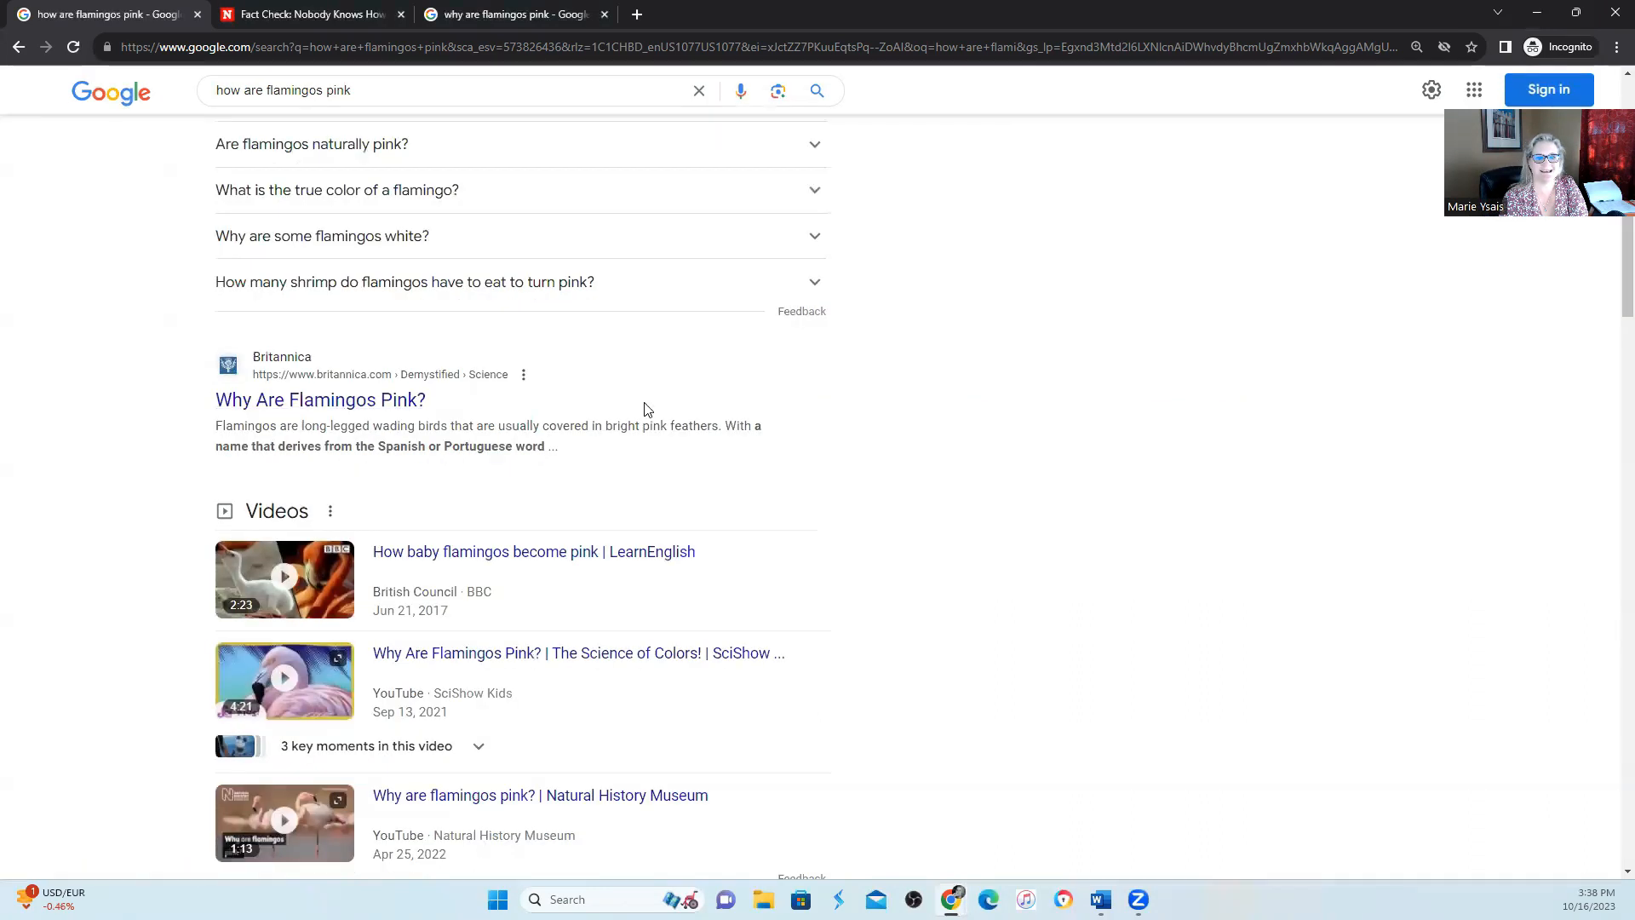
scroll("down", 3)
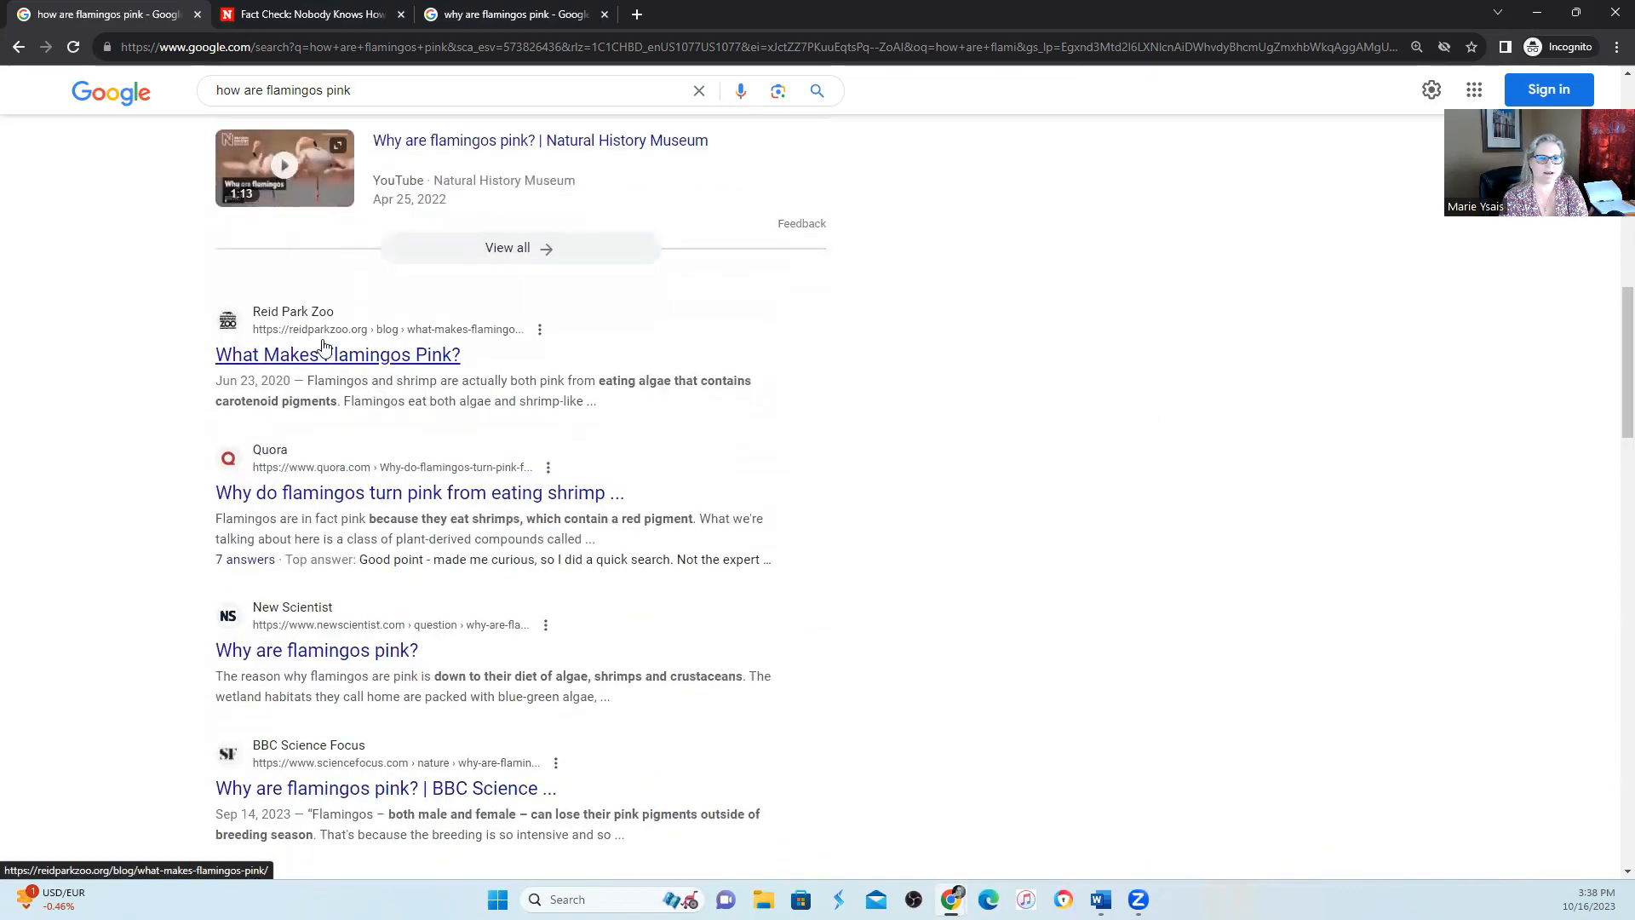
mouse_move(448, 498)
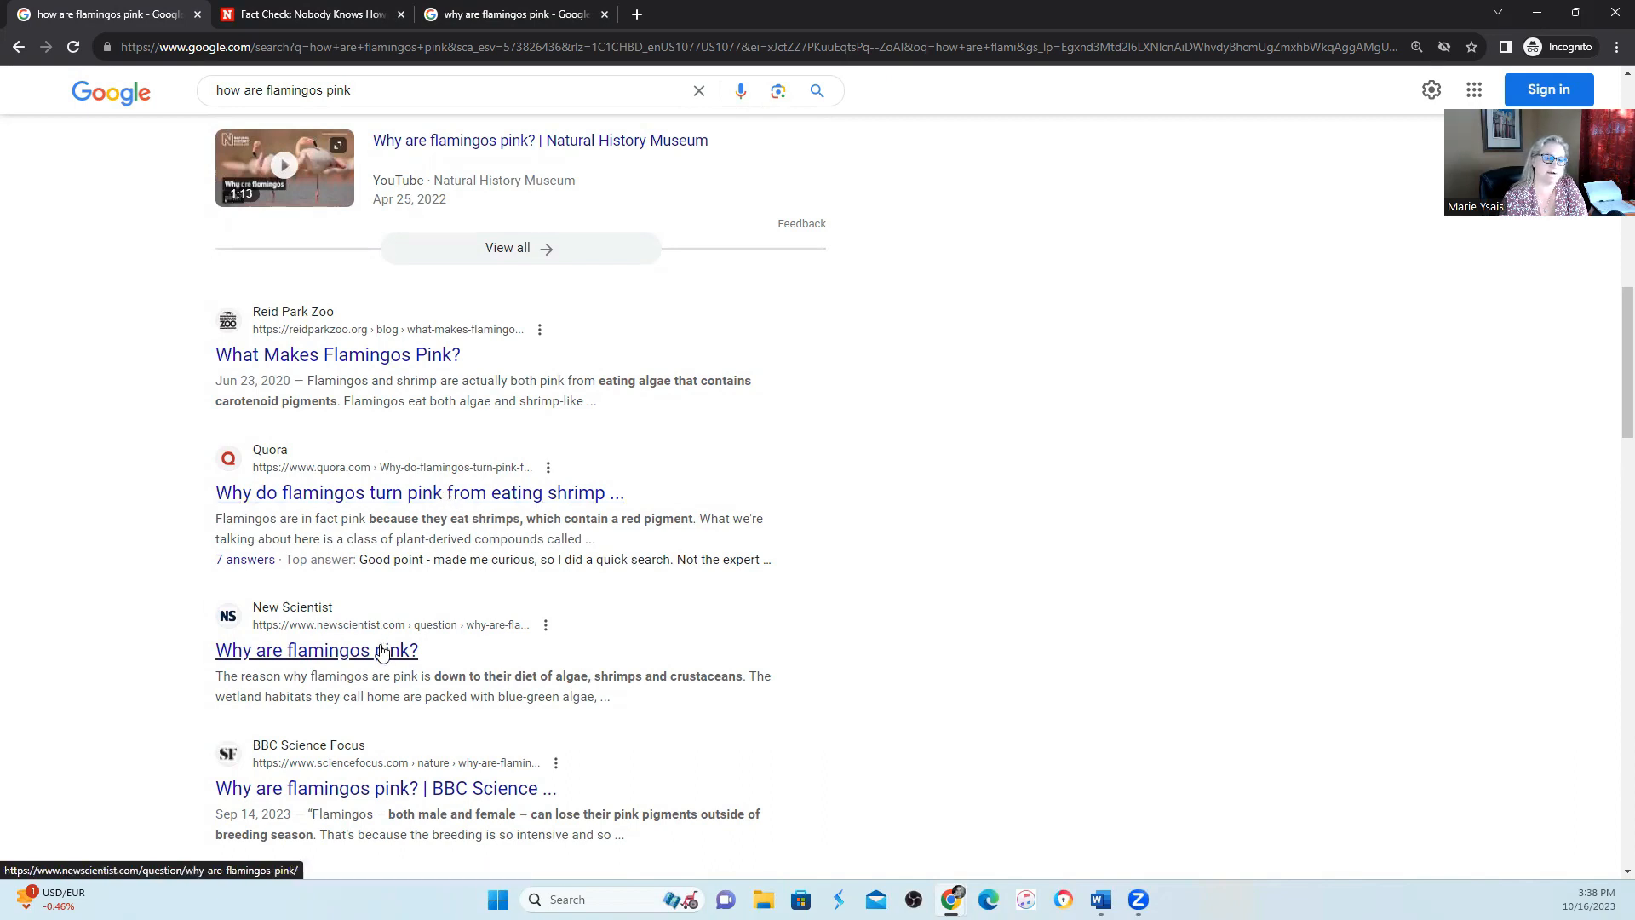
mouse_move(1010, 689)
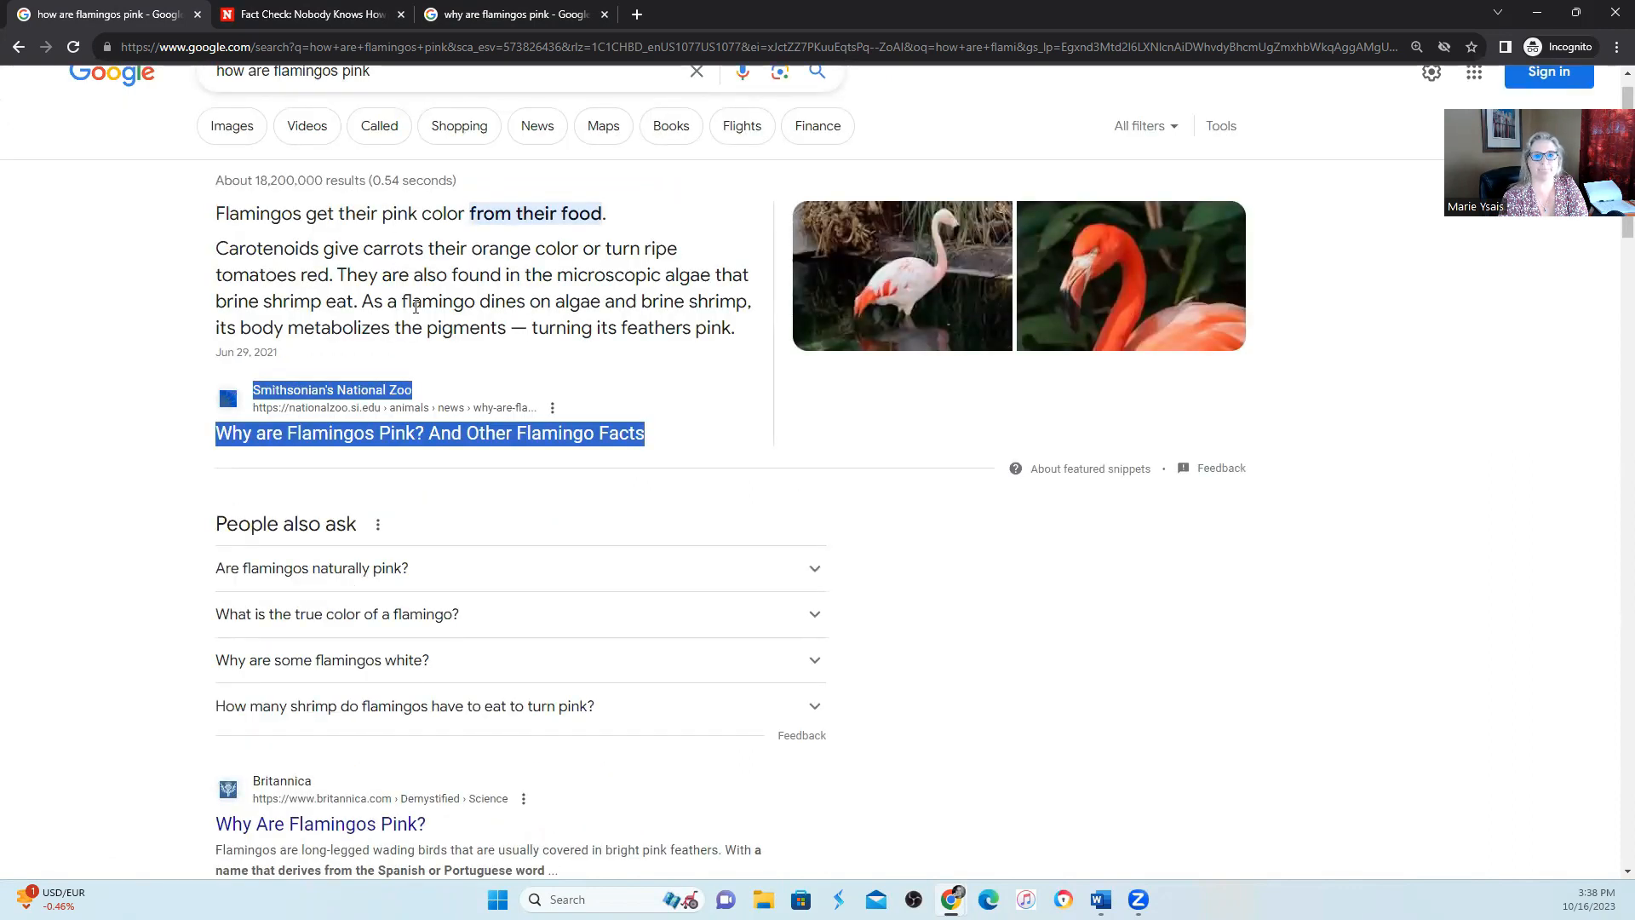
scroll("down", 3)
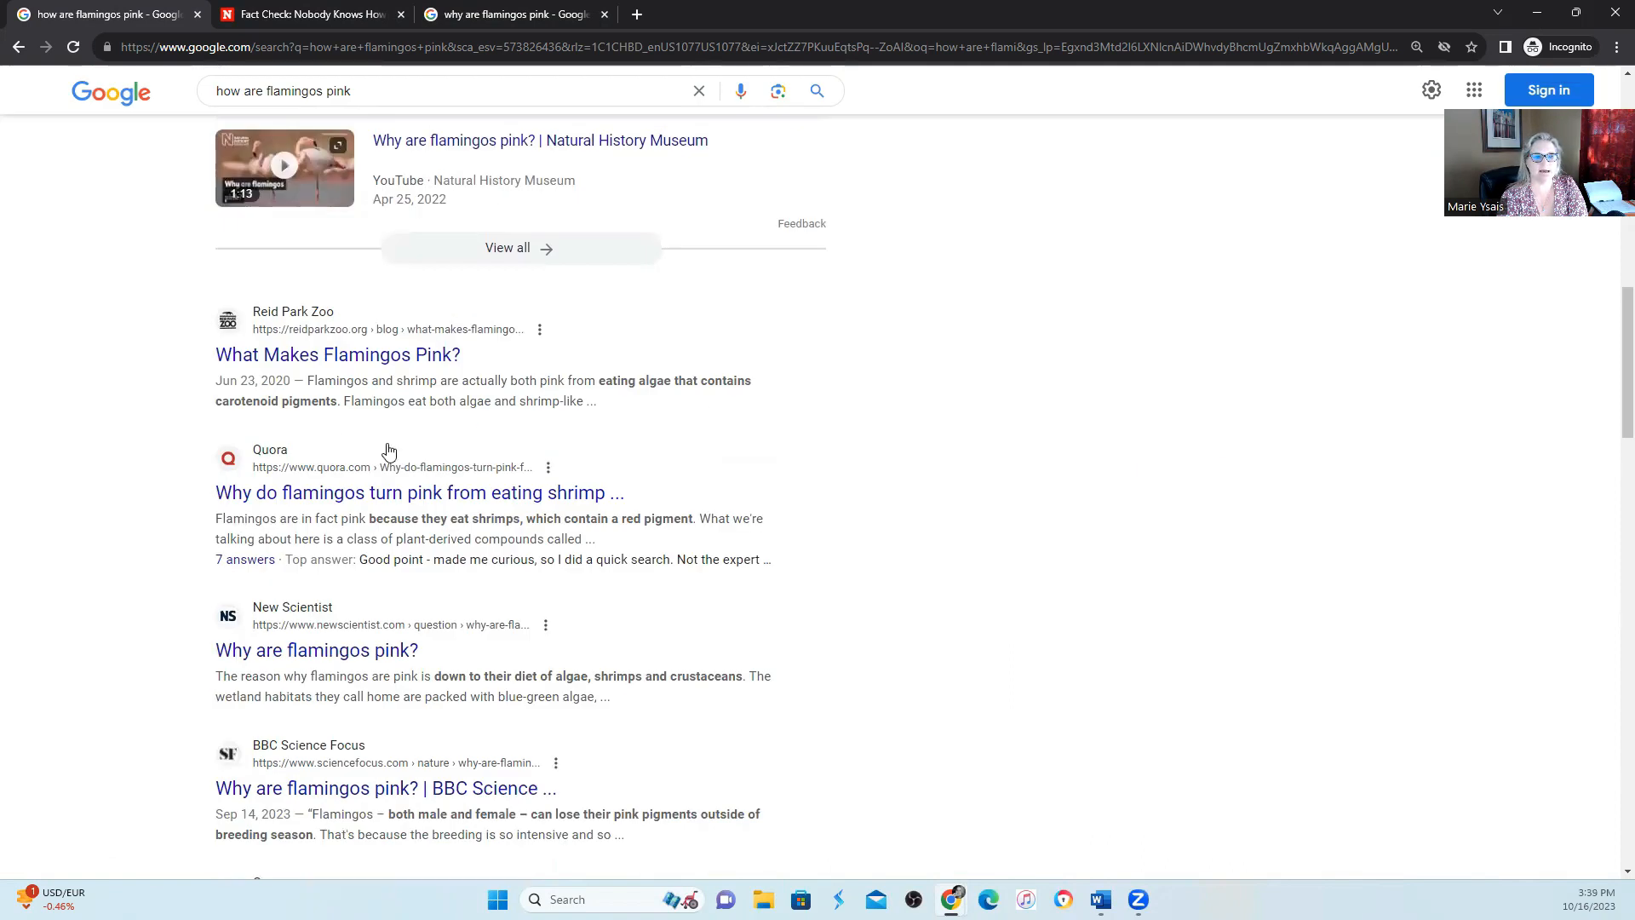
scroll("up", 3)
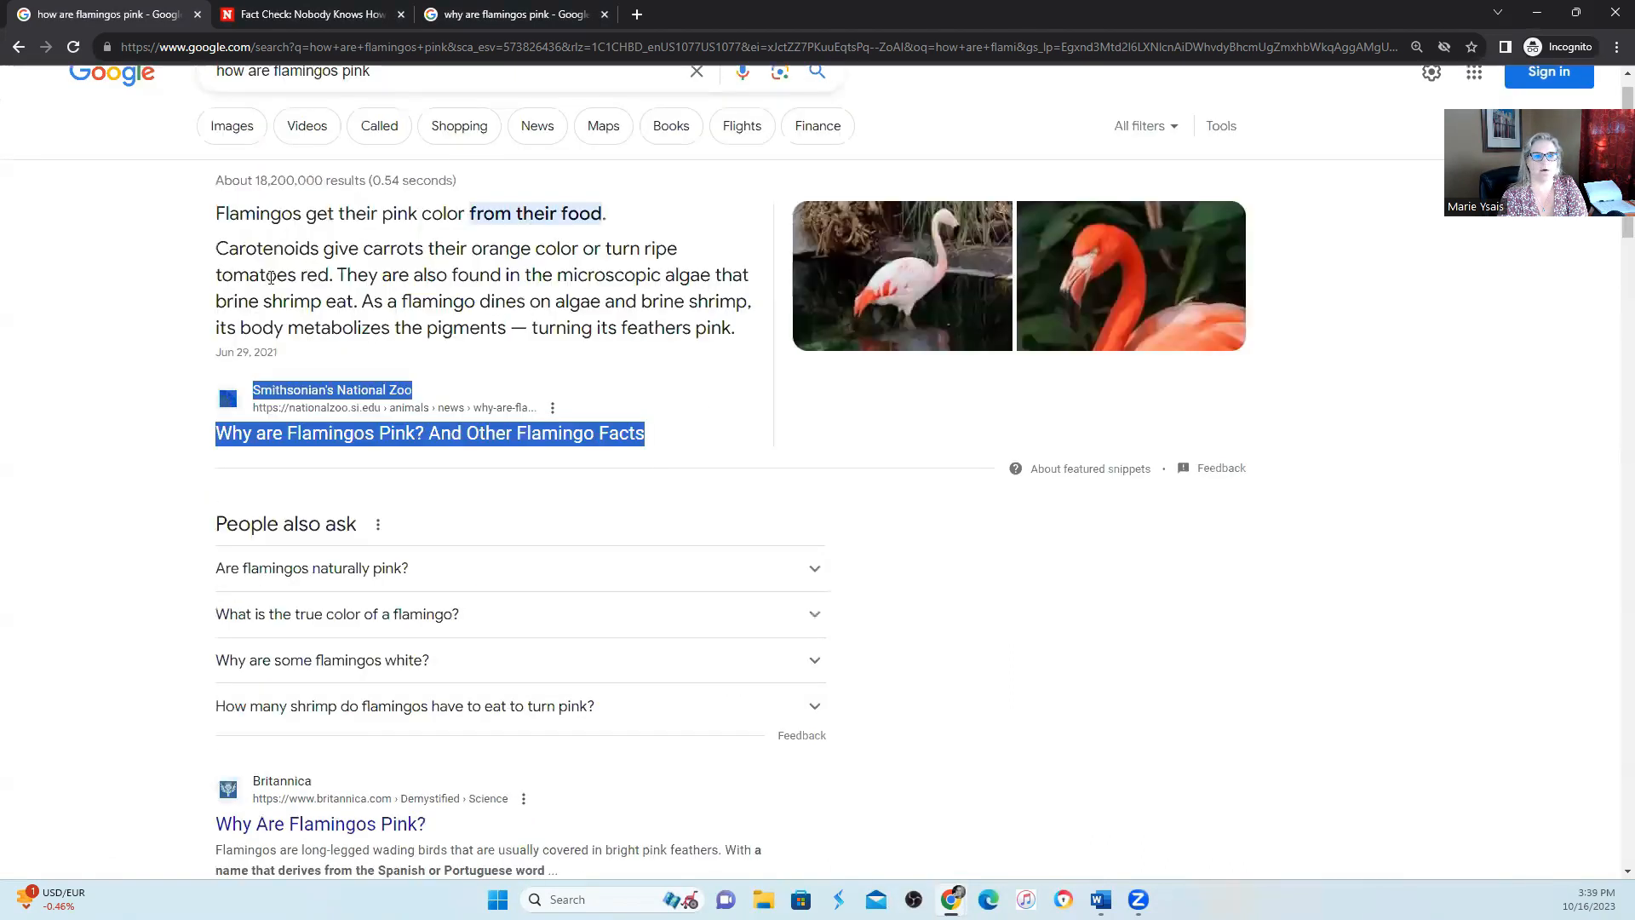
scroll("down", 3)
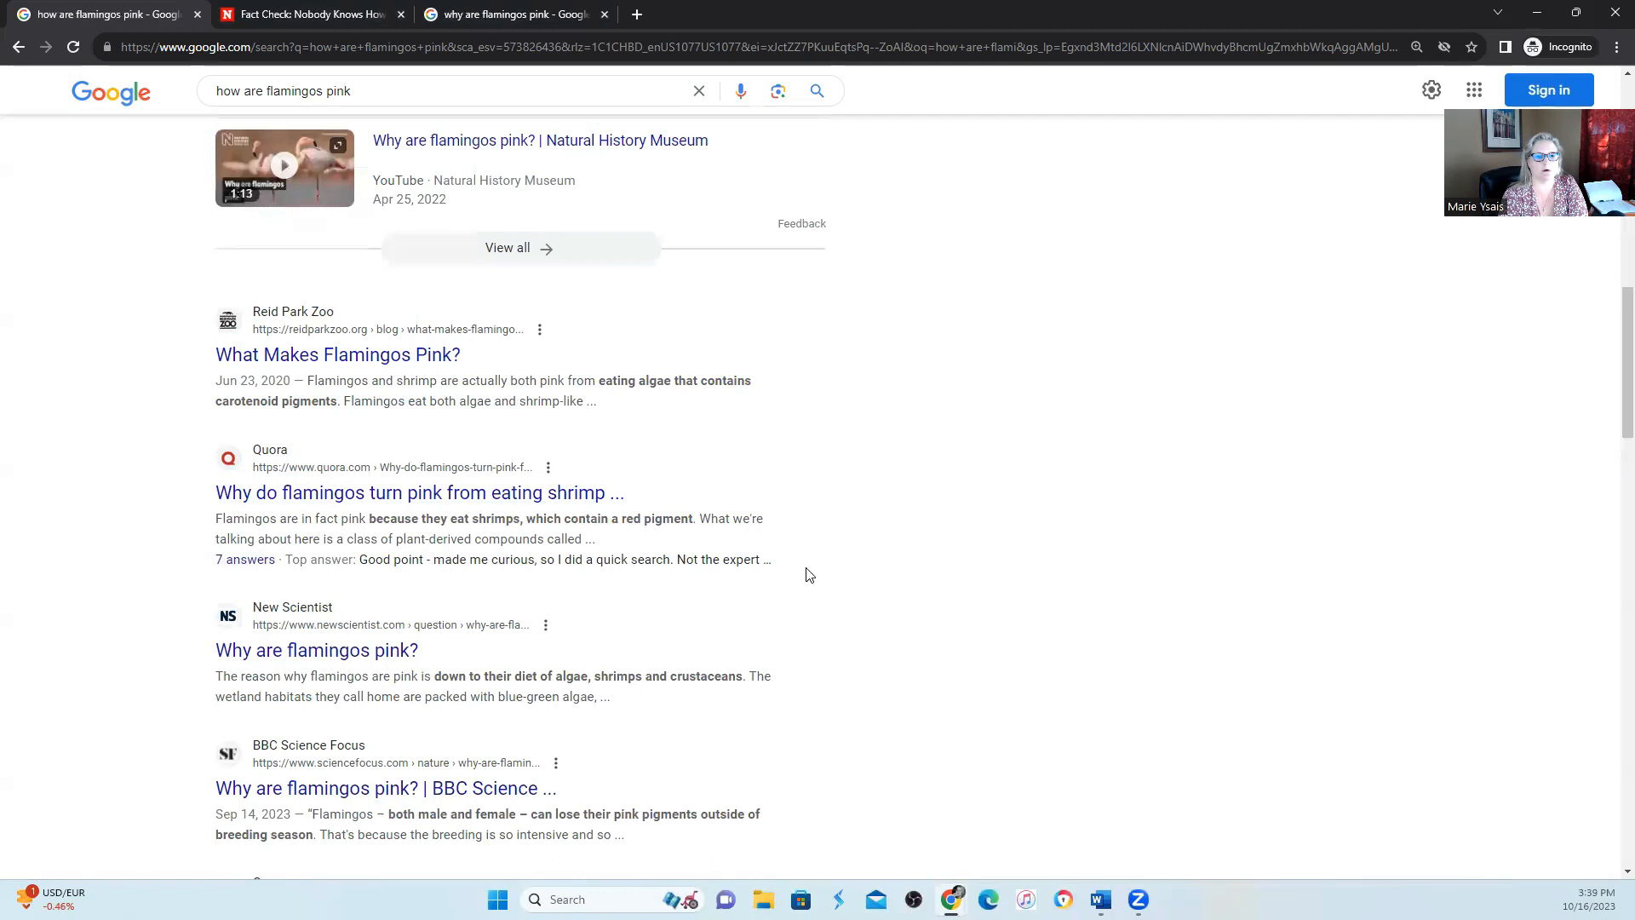
mouse_move(922, 452)
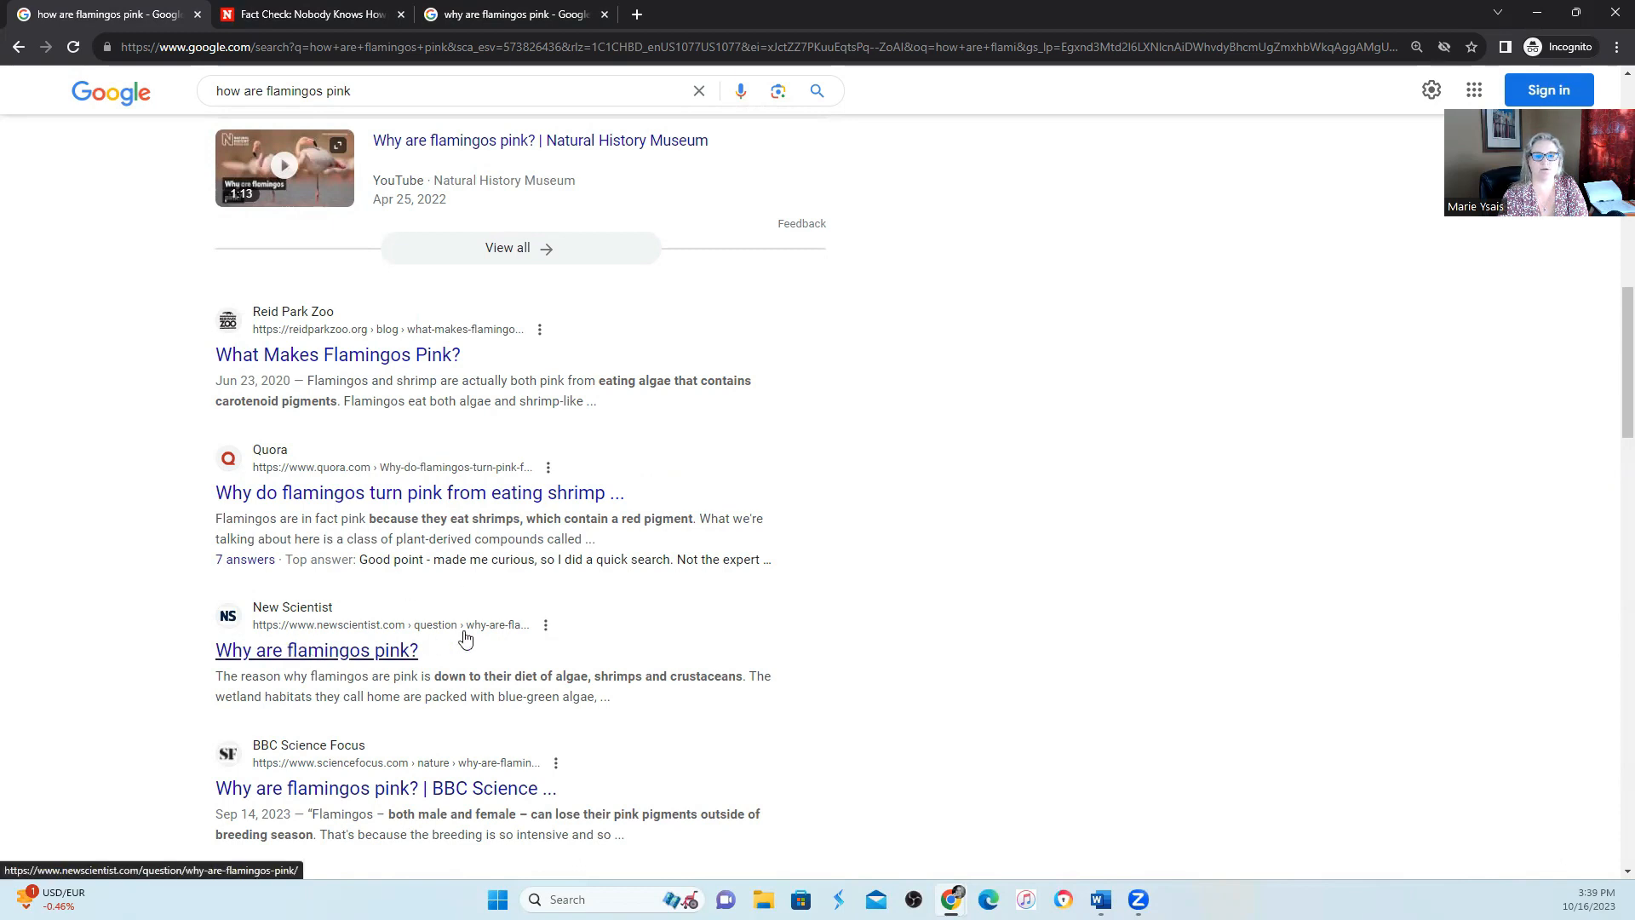
mouse_move(563, 658)
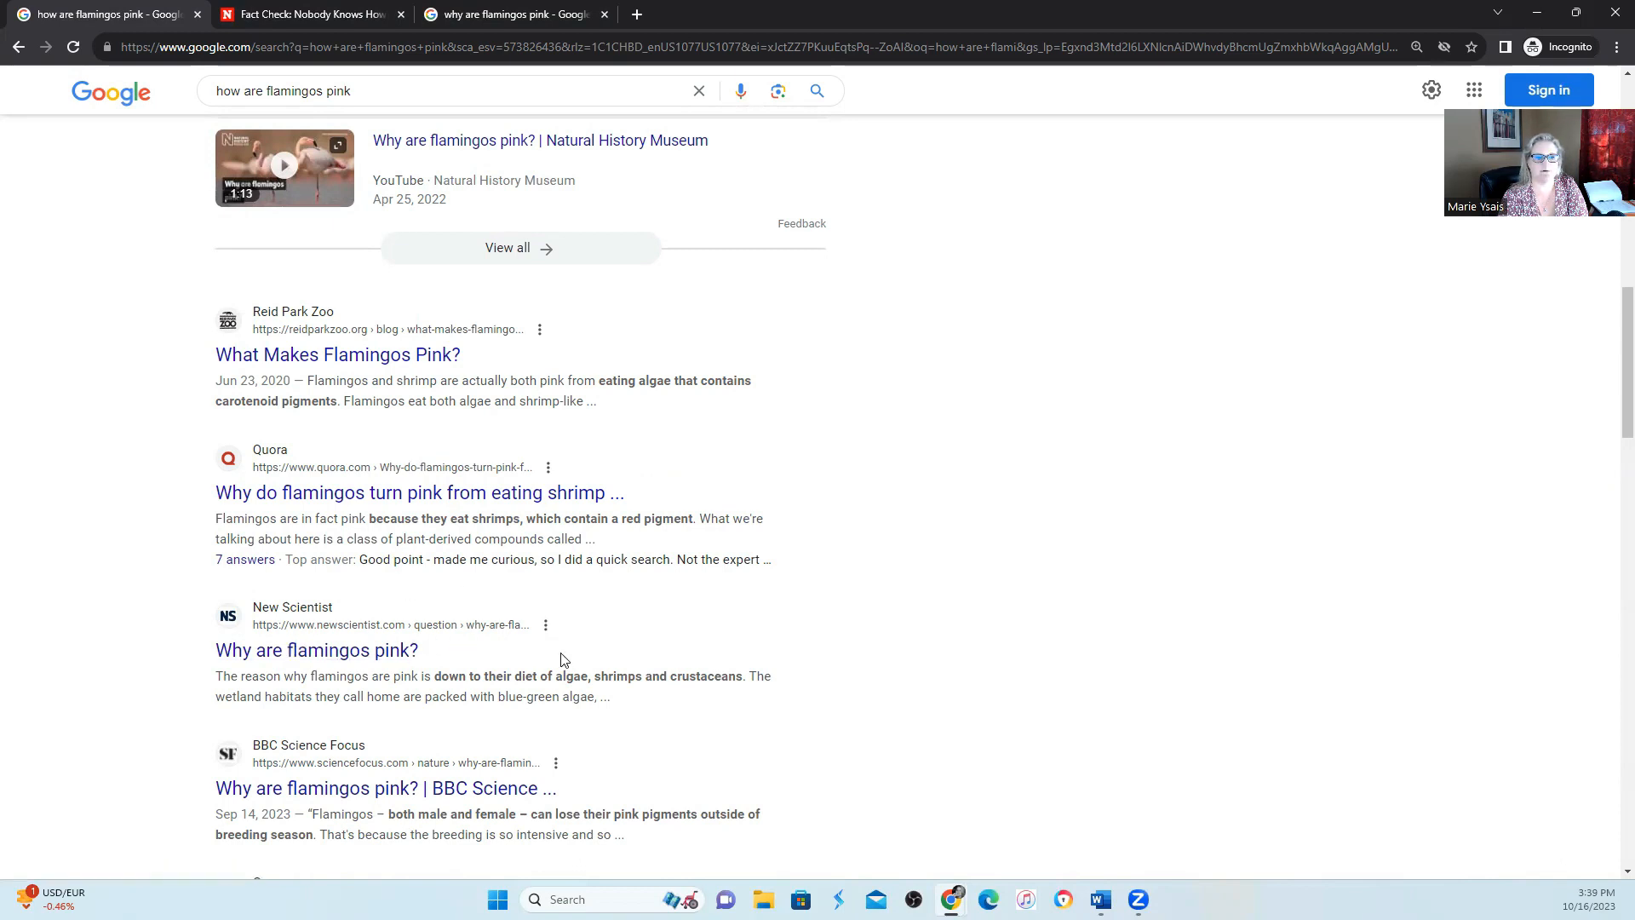
scroll("down", 3)
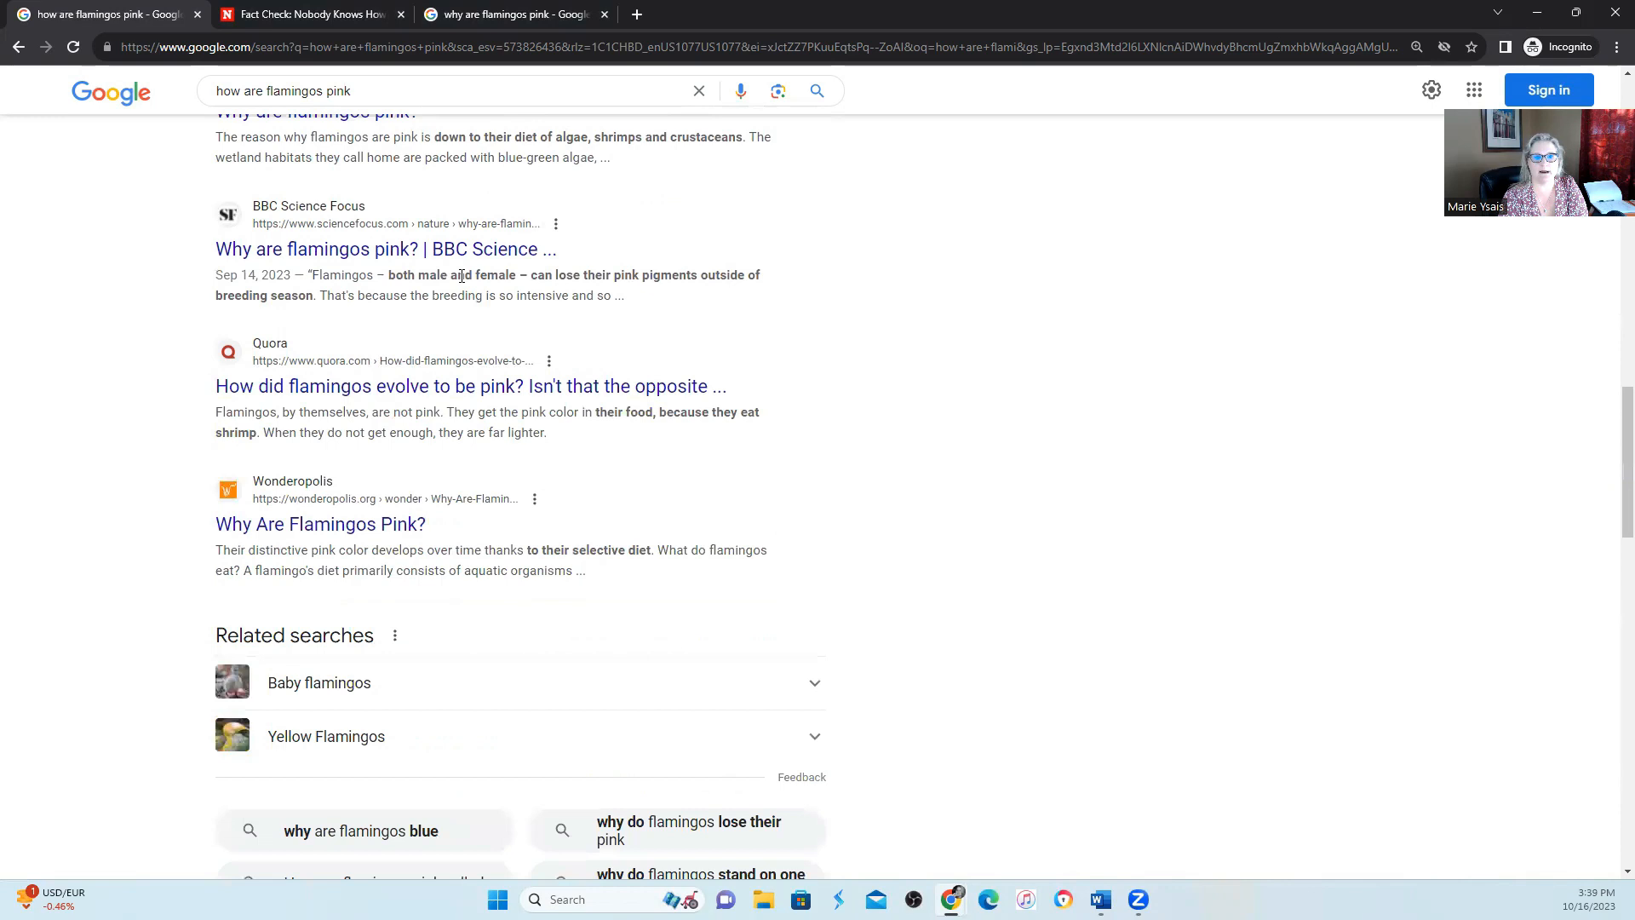
scroll("up", 3)
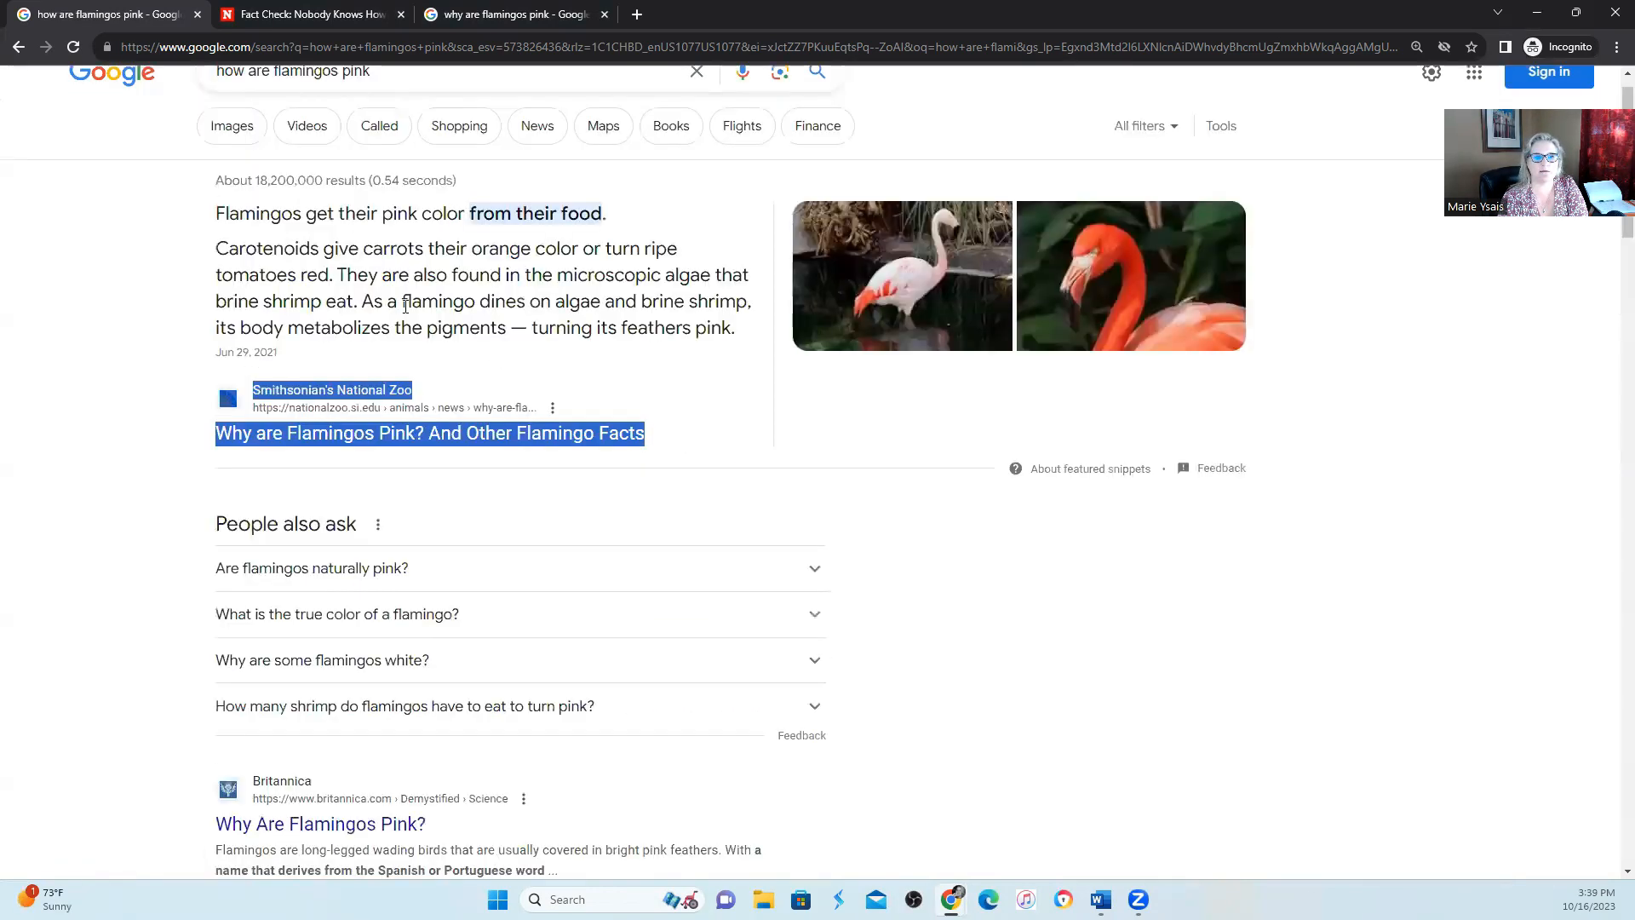
mouse_move(493, 349)
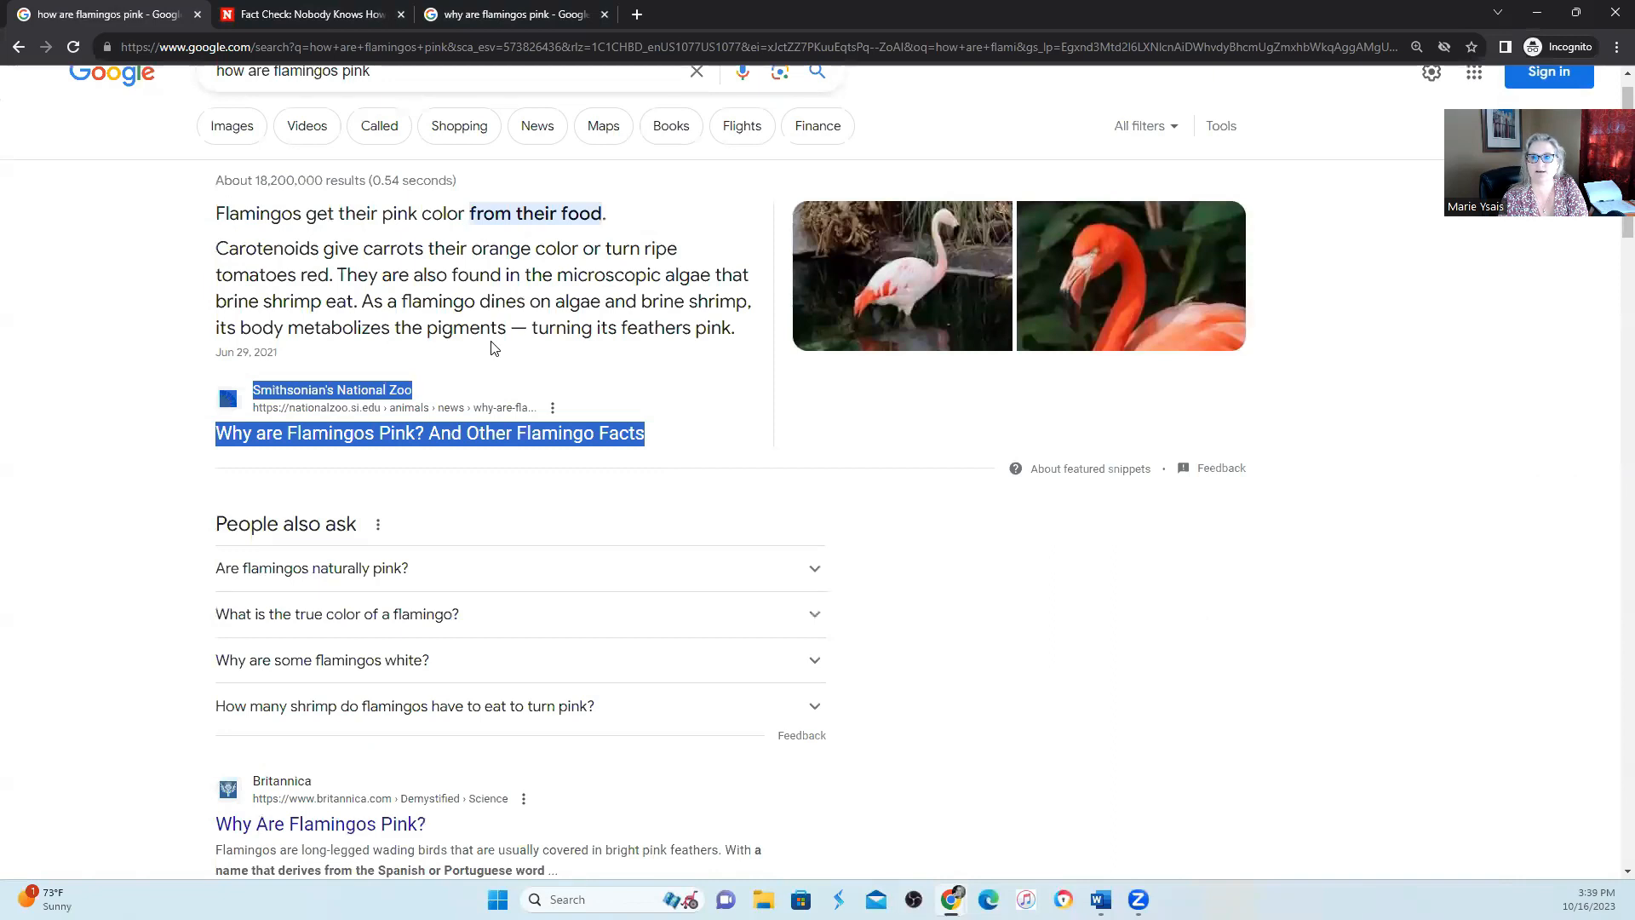
left_click(1306, 659)
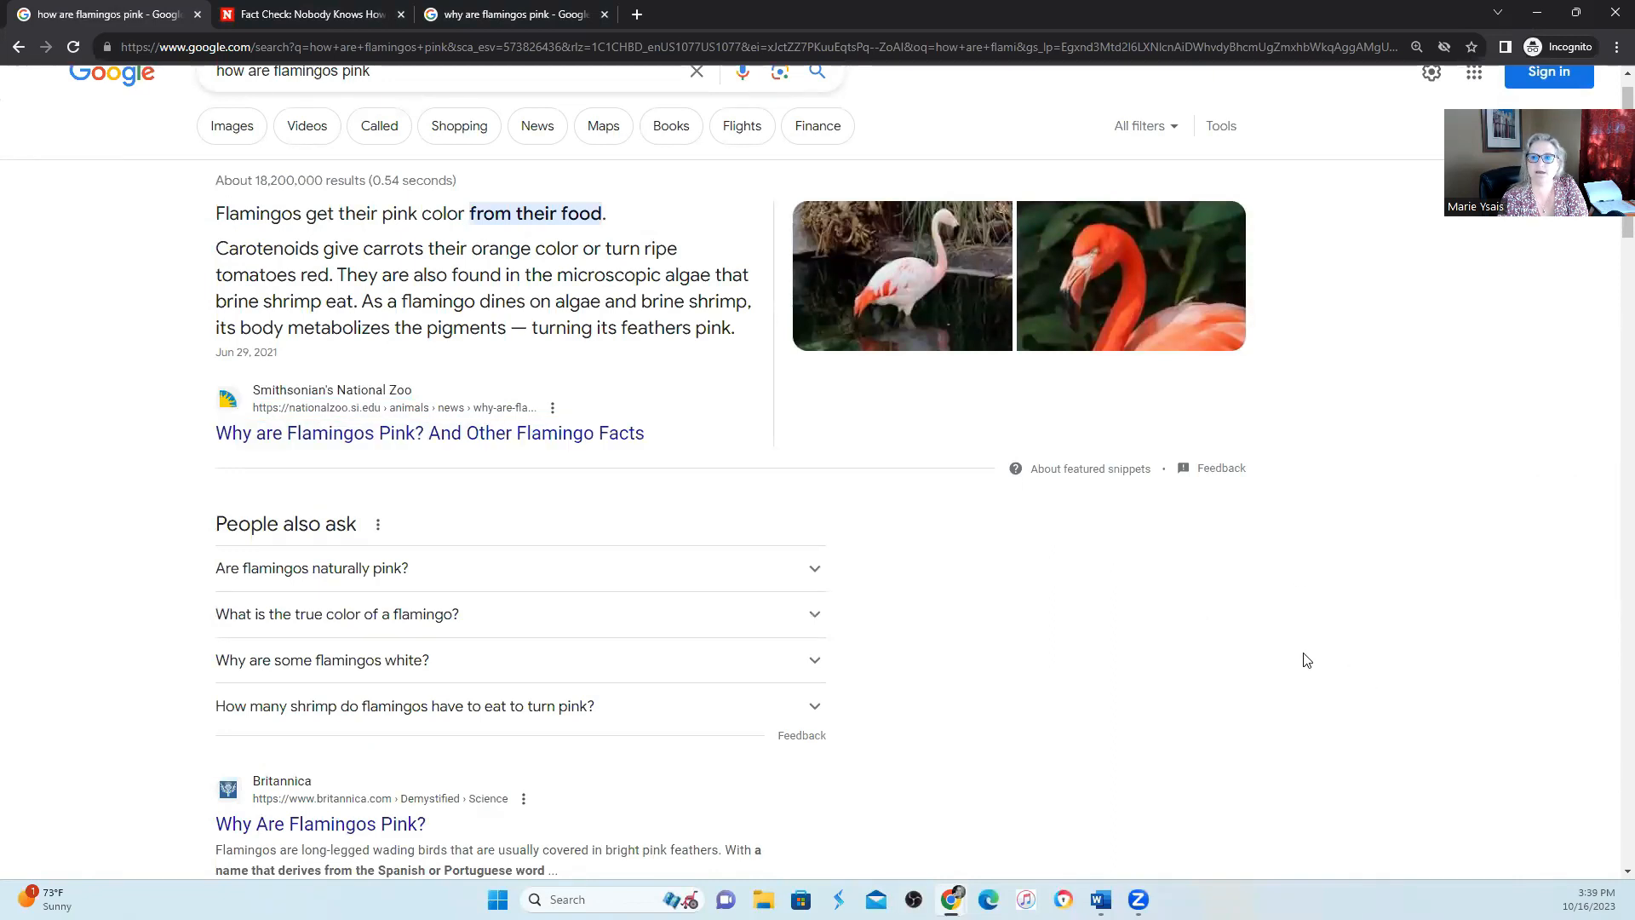
mouse_move(1323, 647)
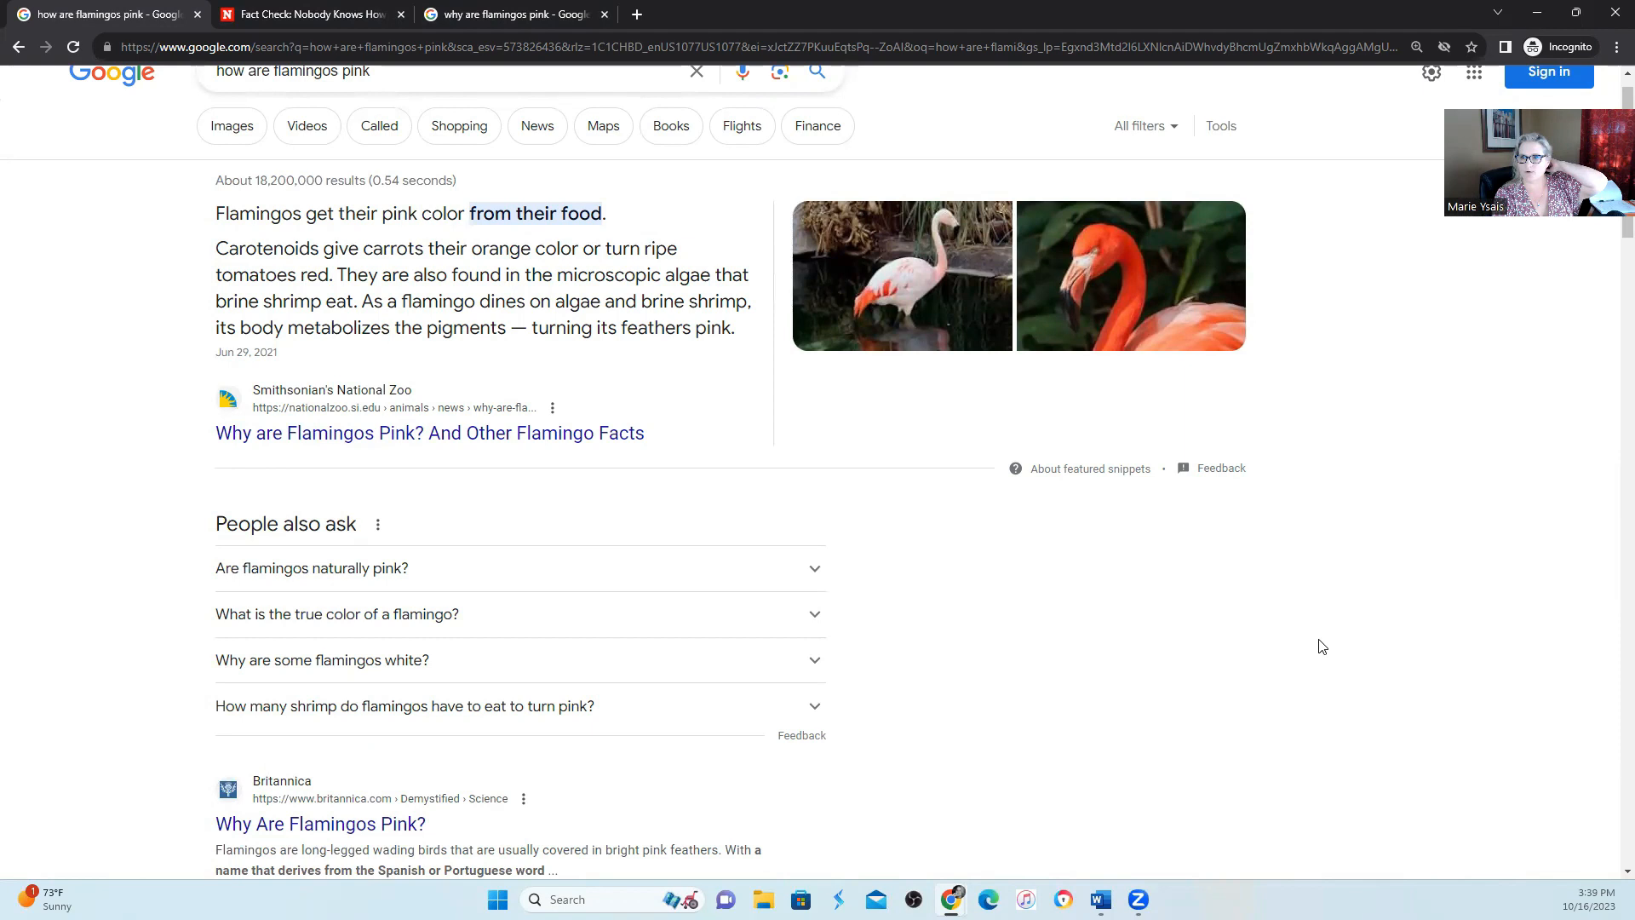
mouse_move(535, 353)
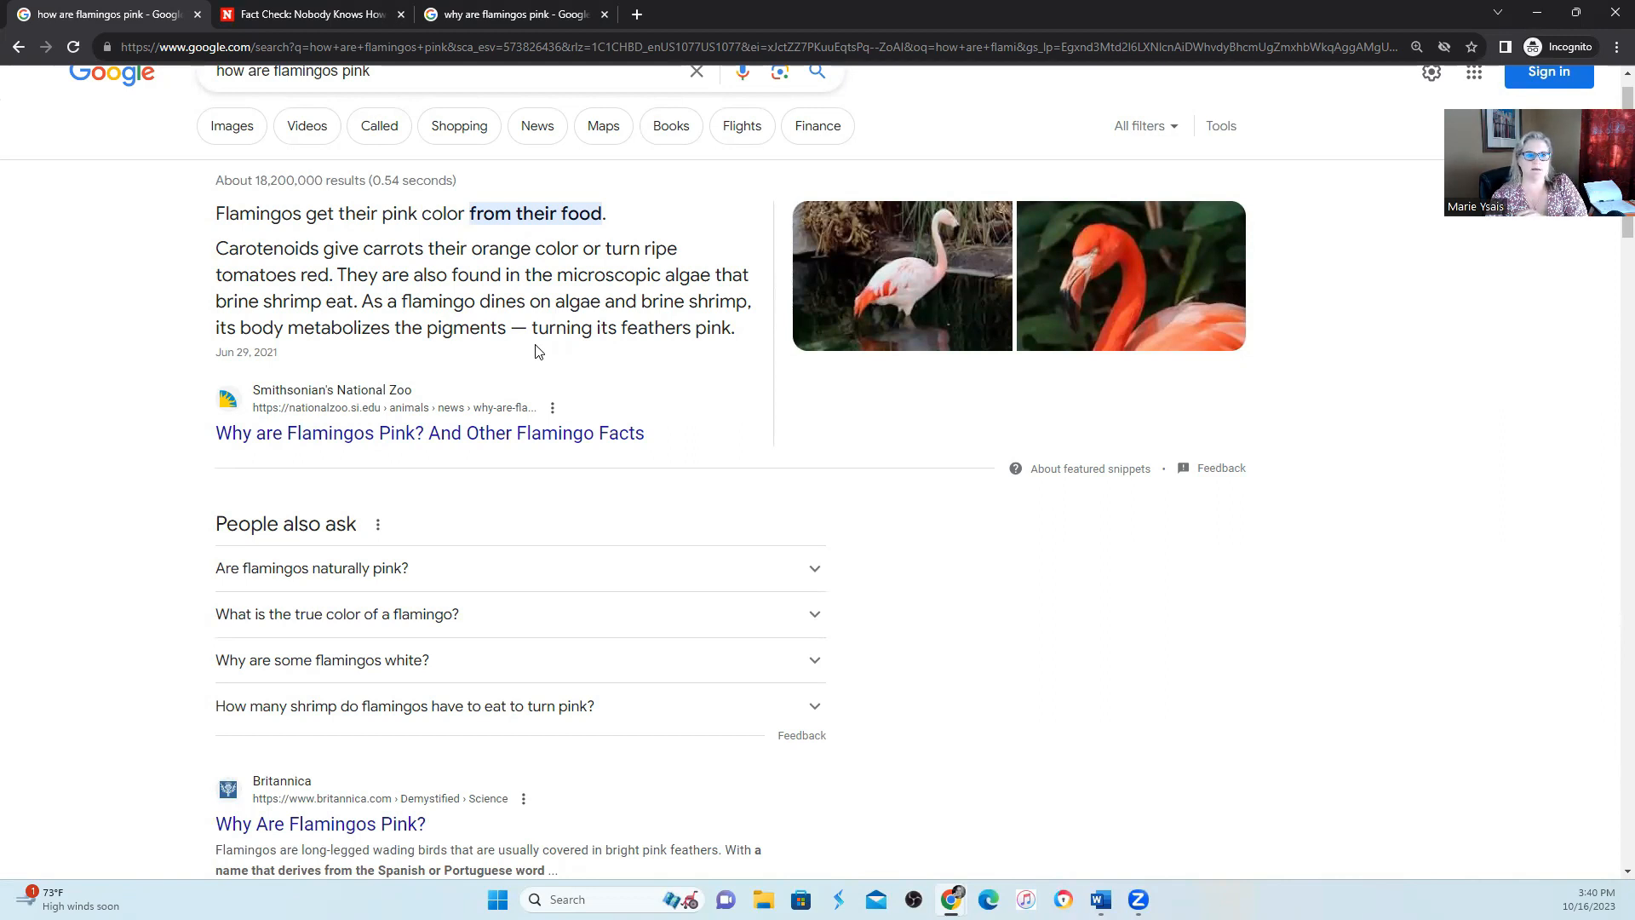
- Scroll down to the Reid Park Zoo, Quora, New Scientist and BBC Science Focus listings
scroll("down", 3)
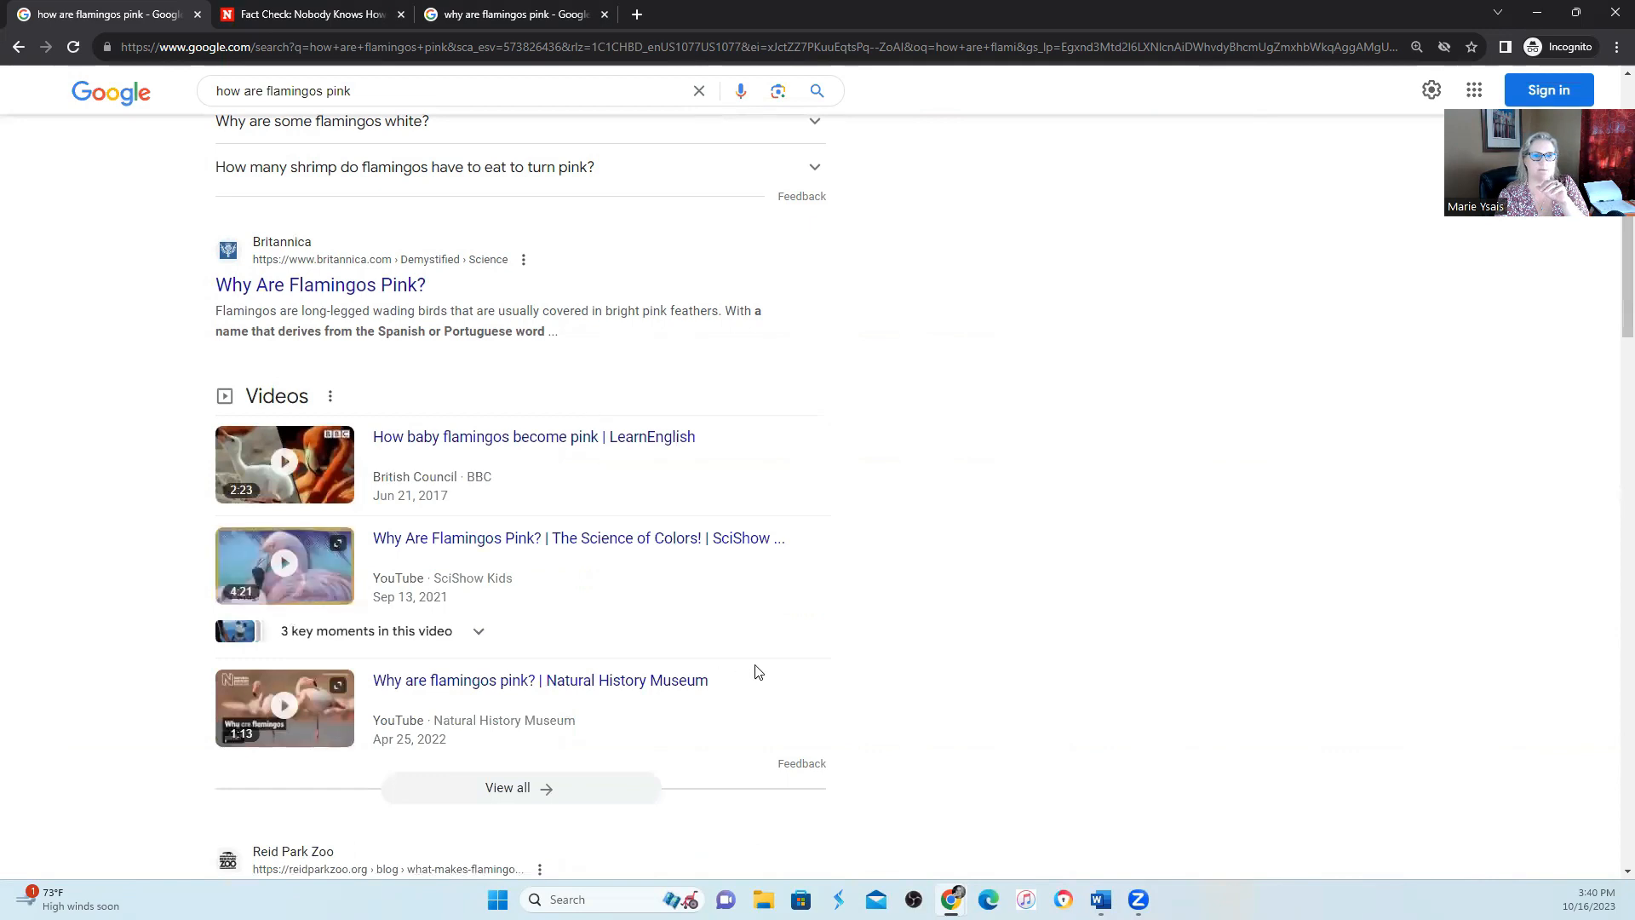
scroll("down", 3)
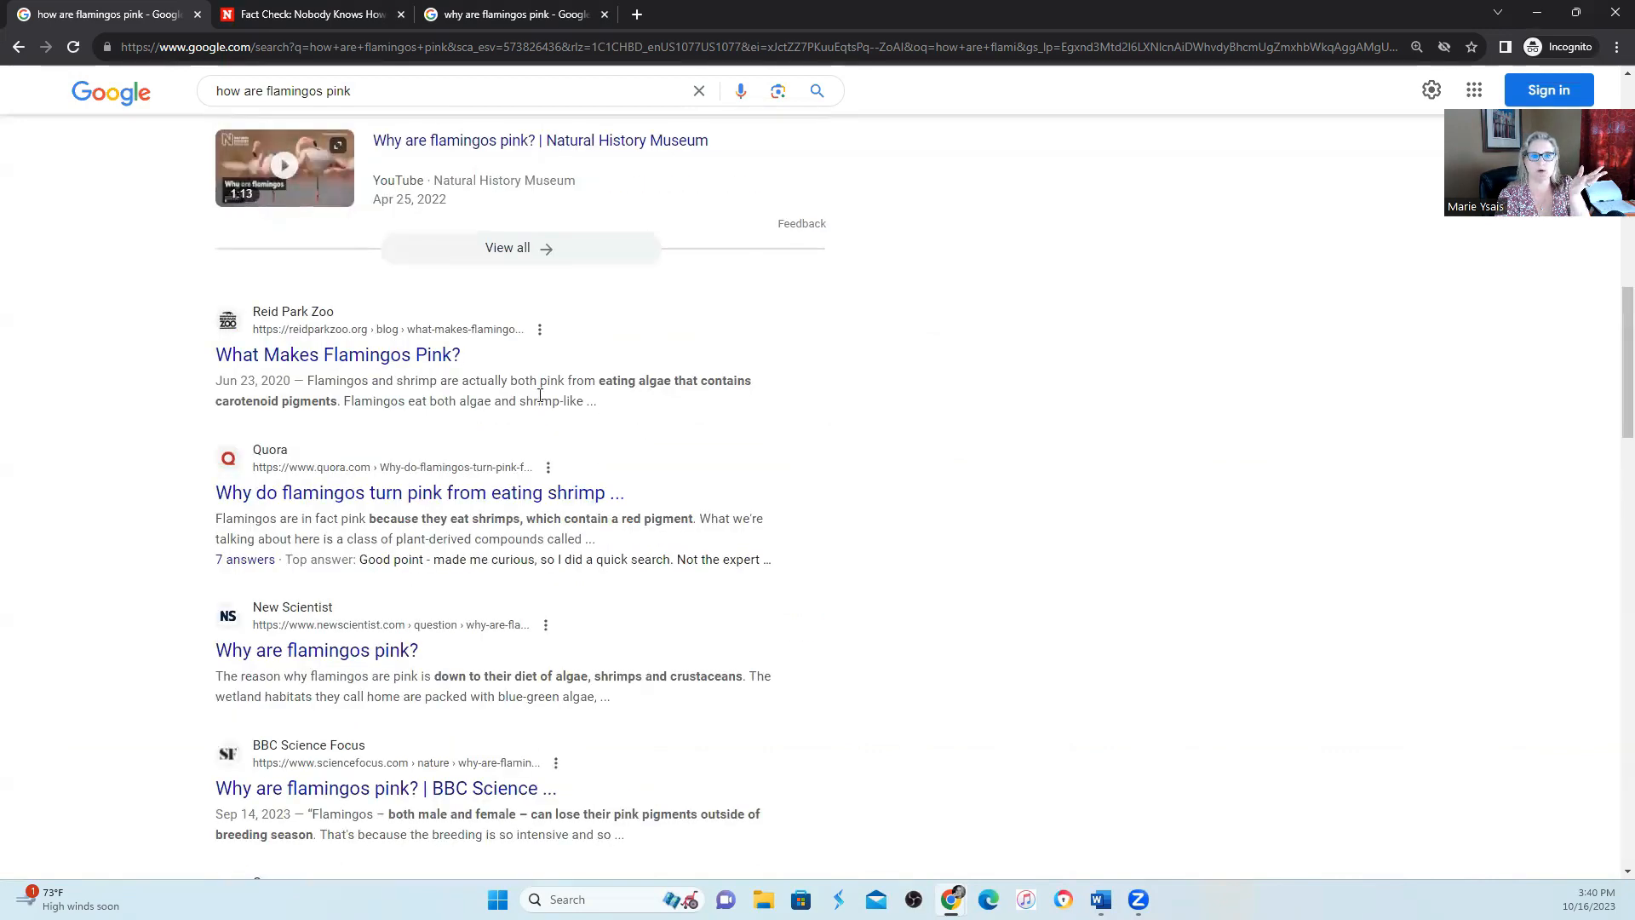
scroll("down", 3)
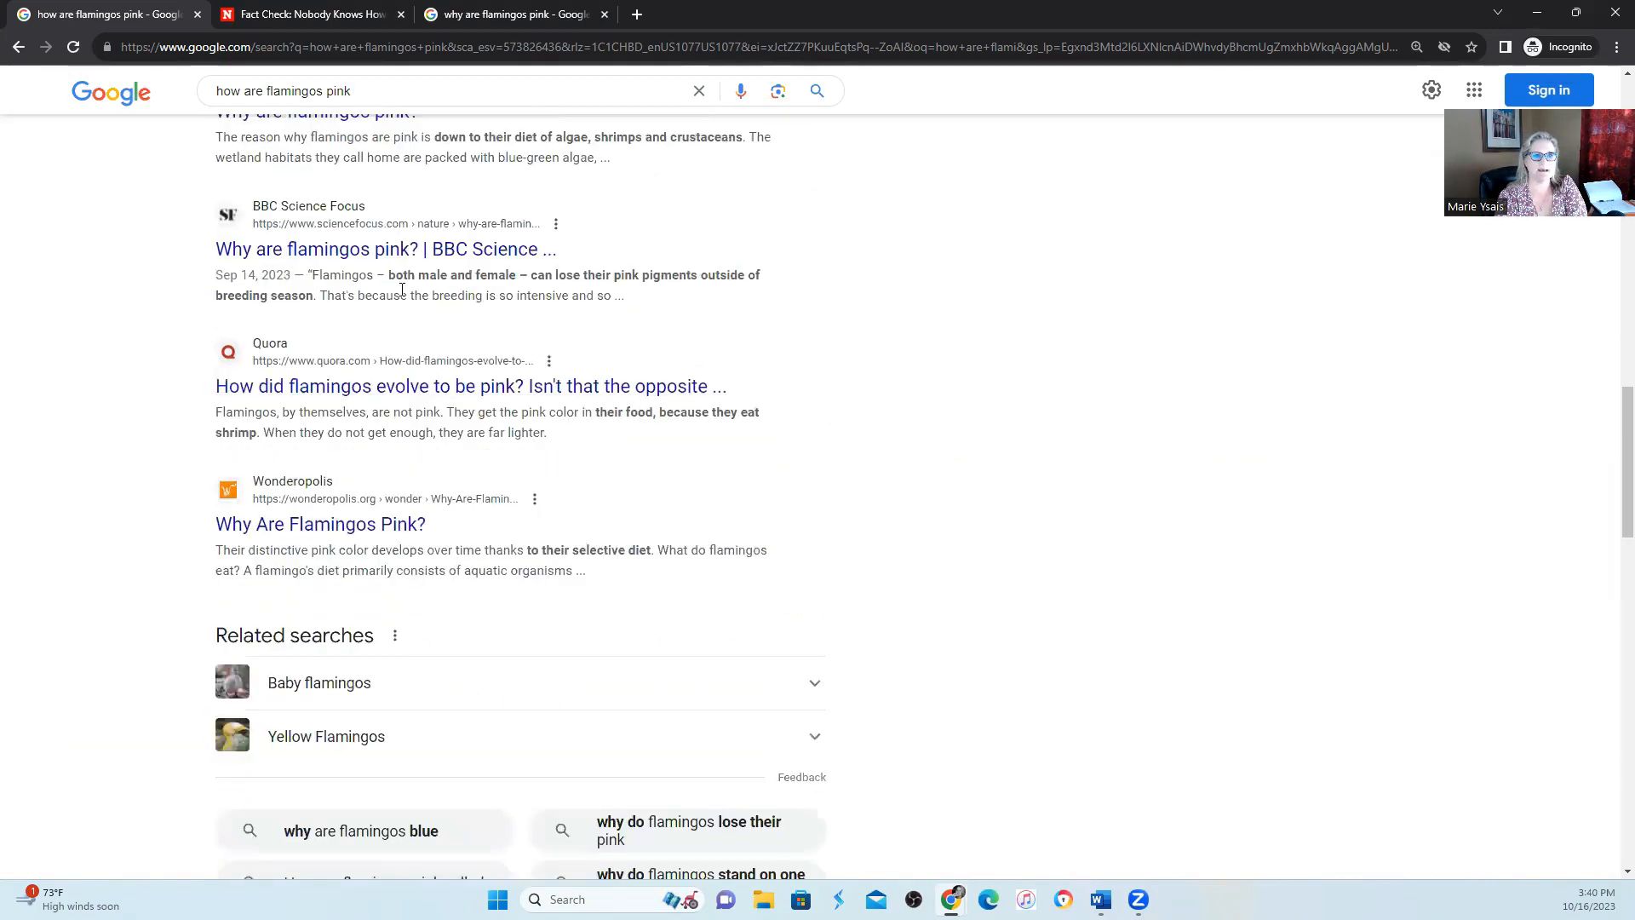
mouse_move(814, 549)
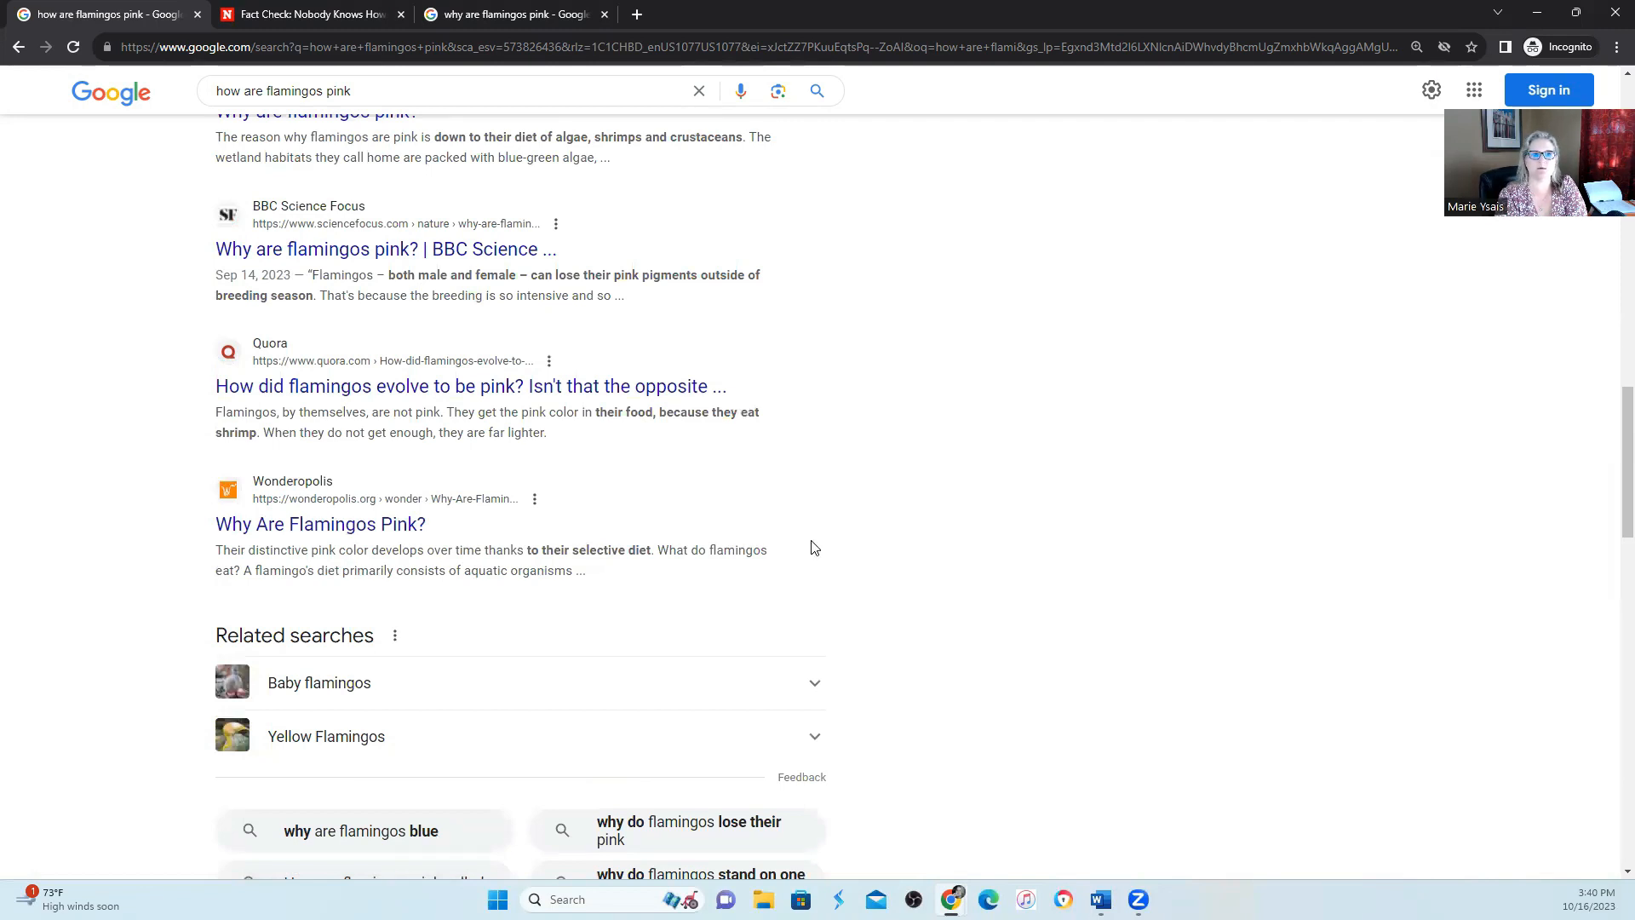
scroll("up", 3)
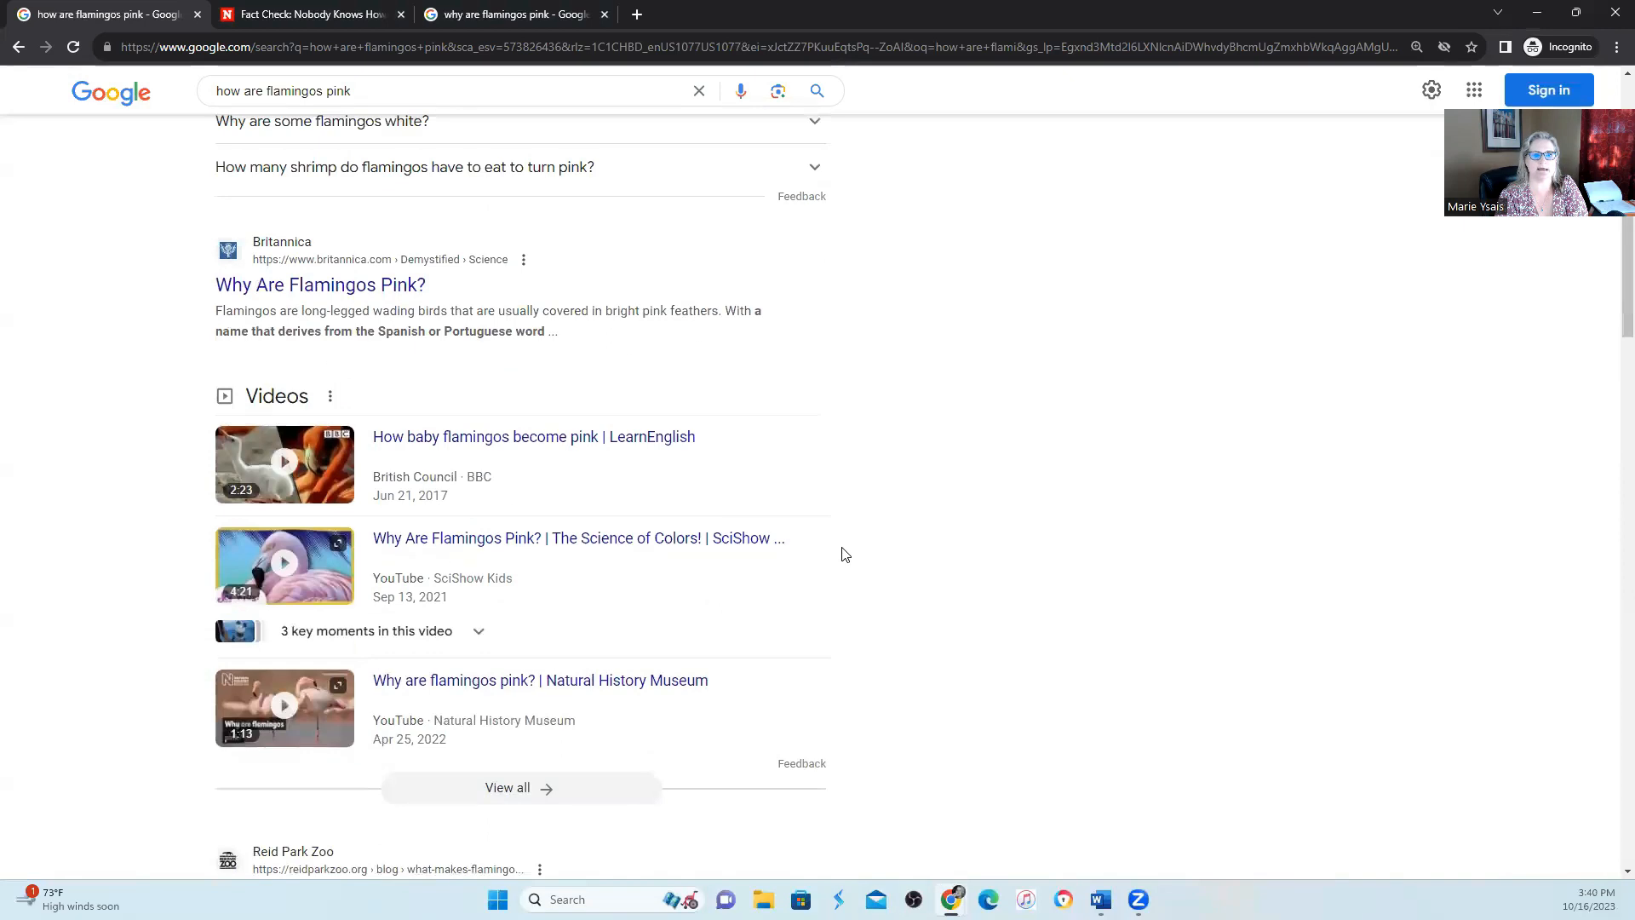
scroll("up", 3)
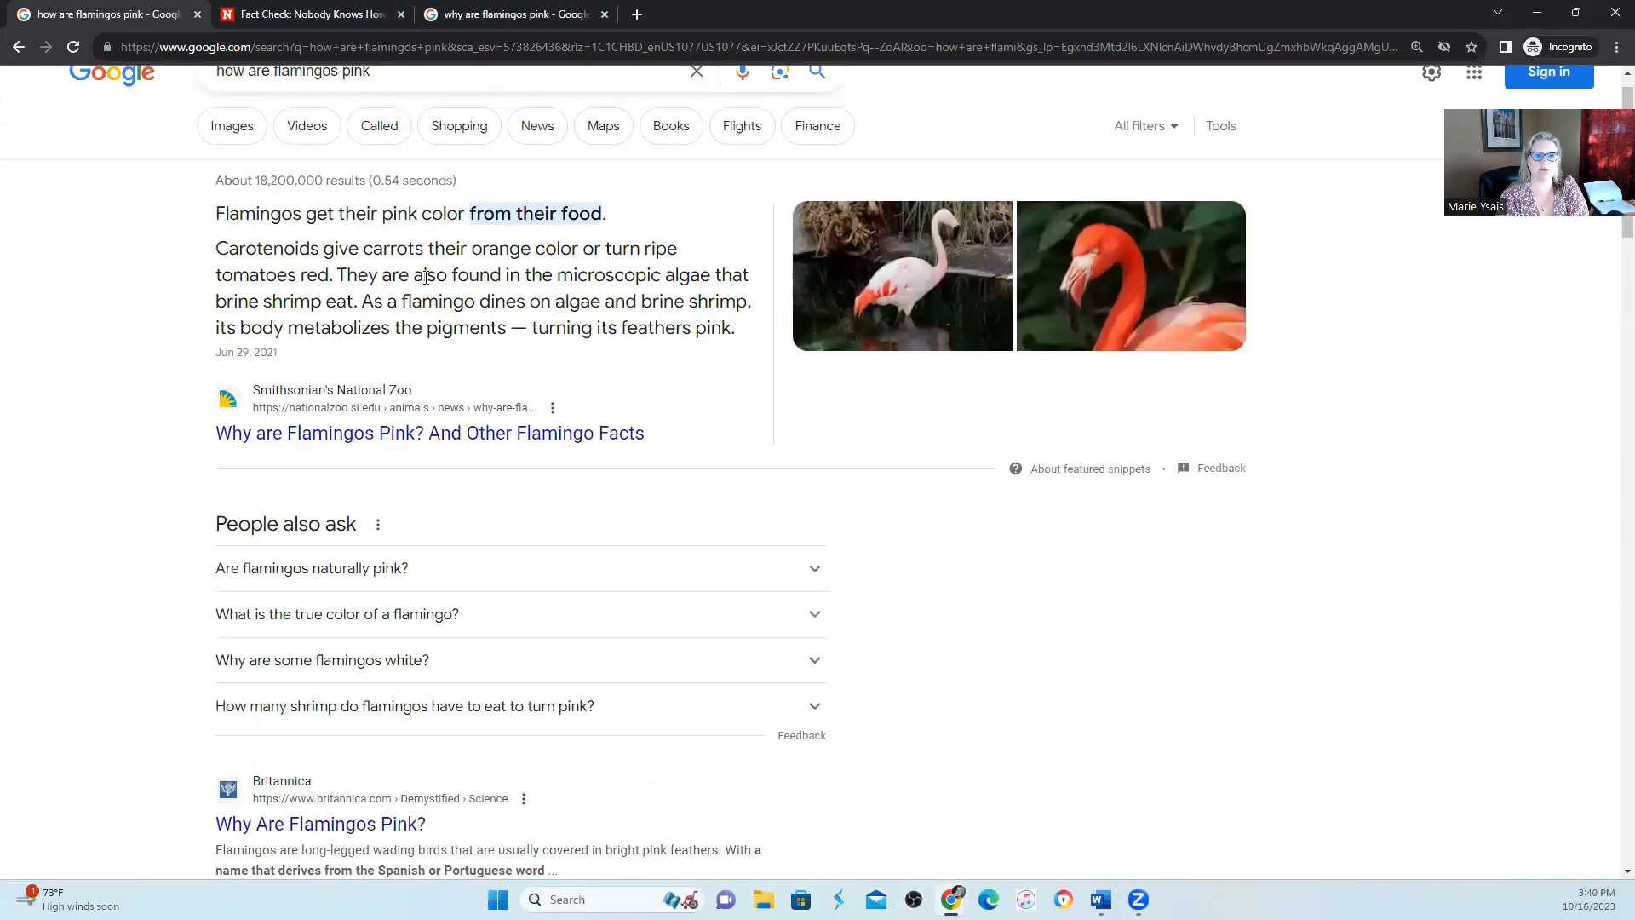
scroll("down", 3)
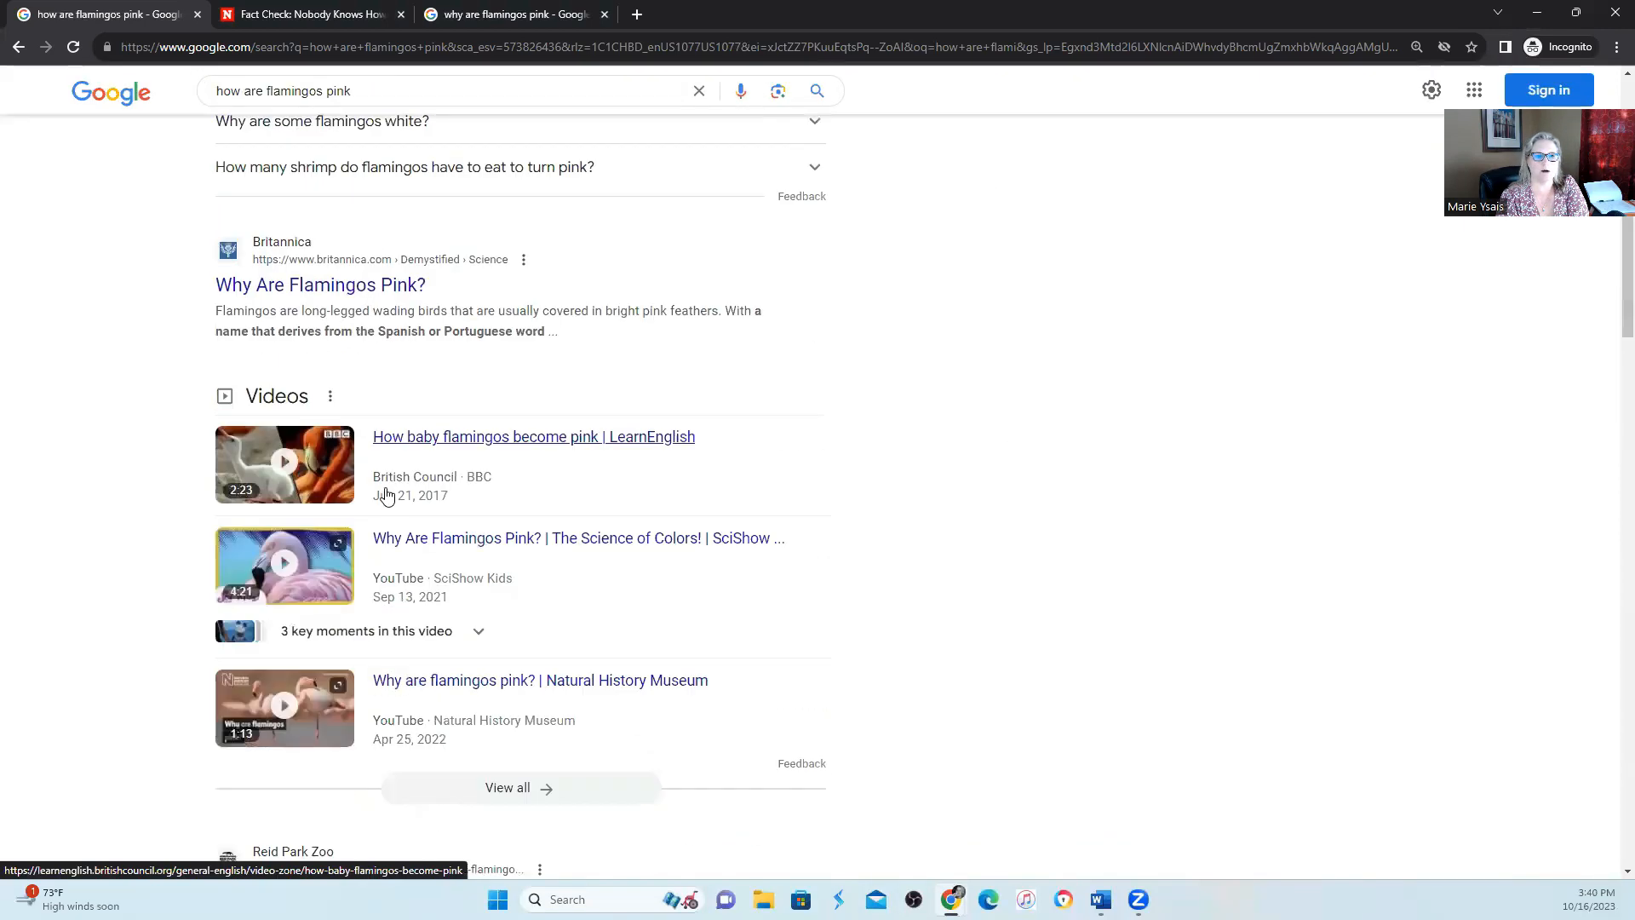
scroll("down", 3)
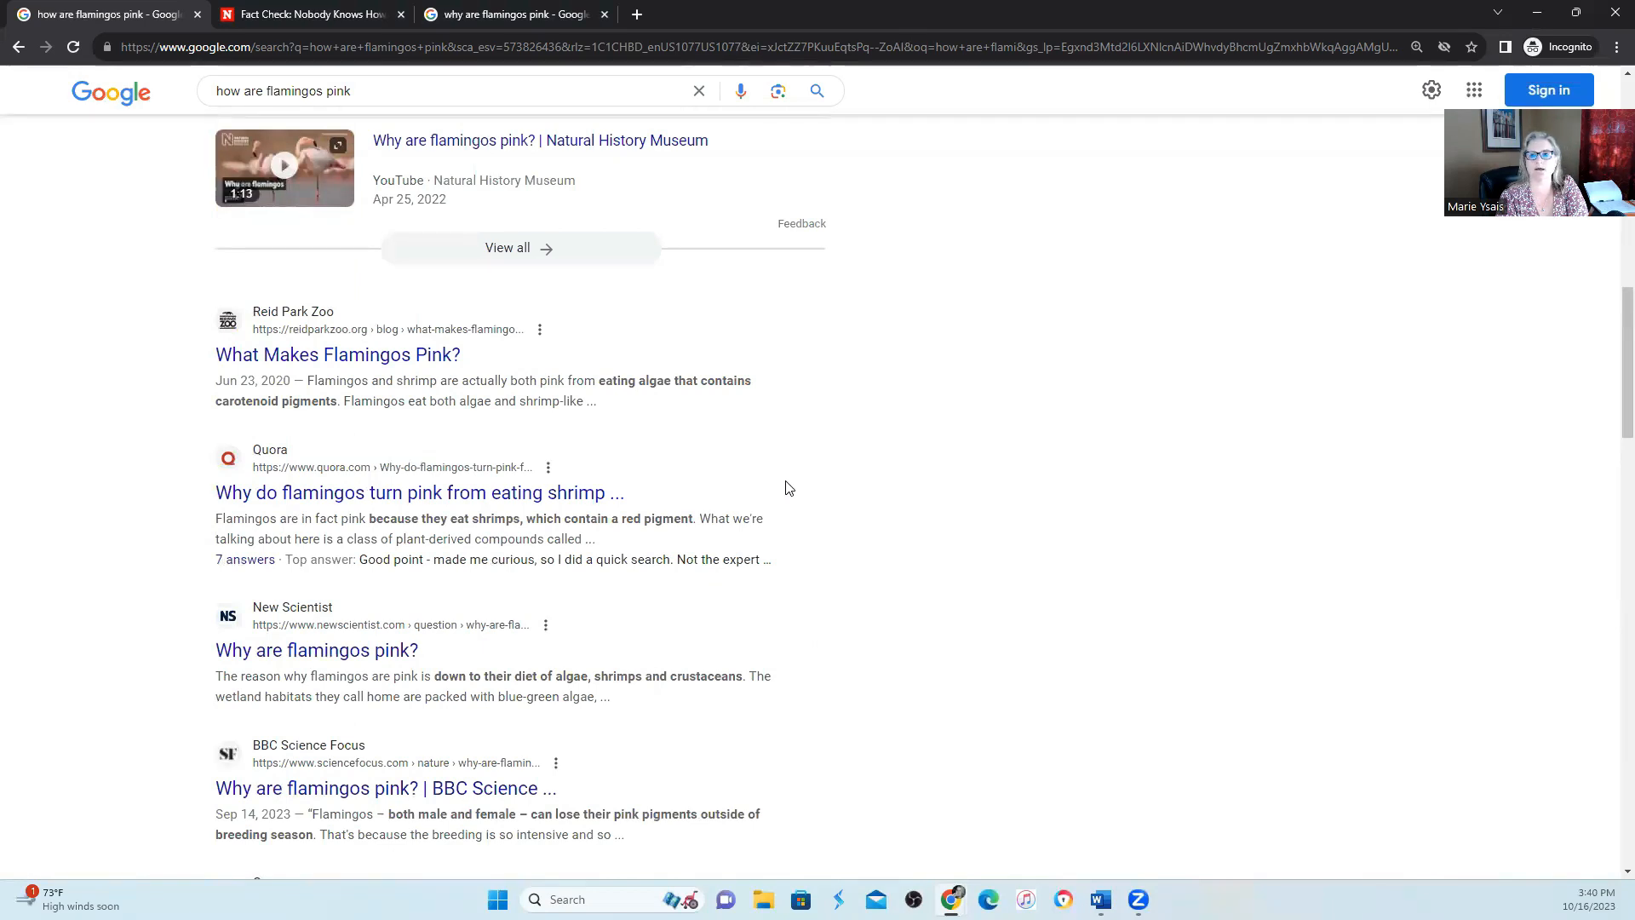
mouse_move(1084, 398)
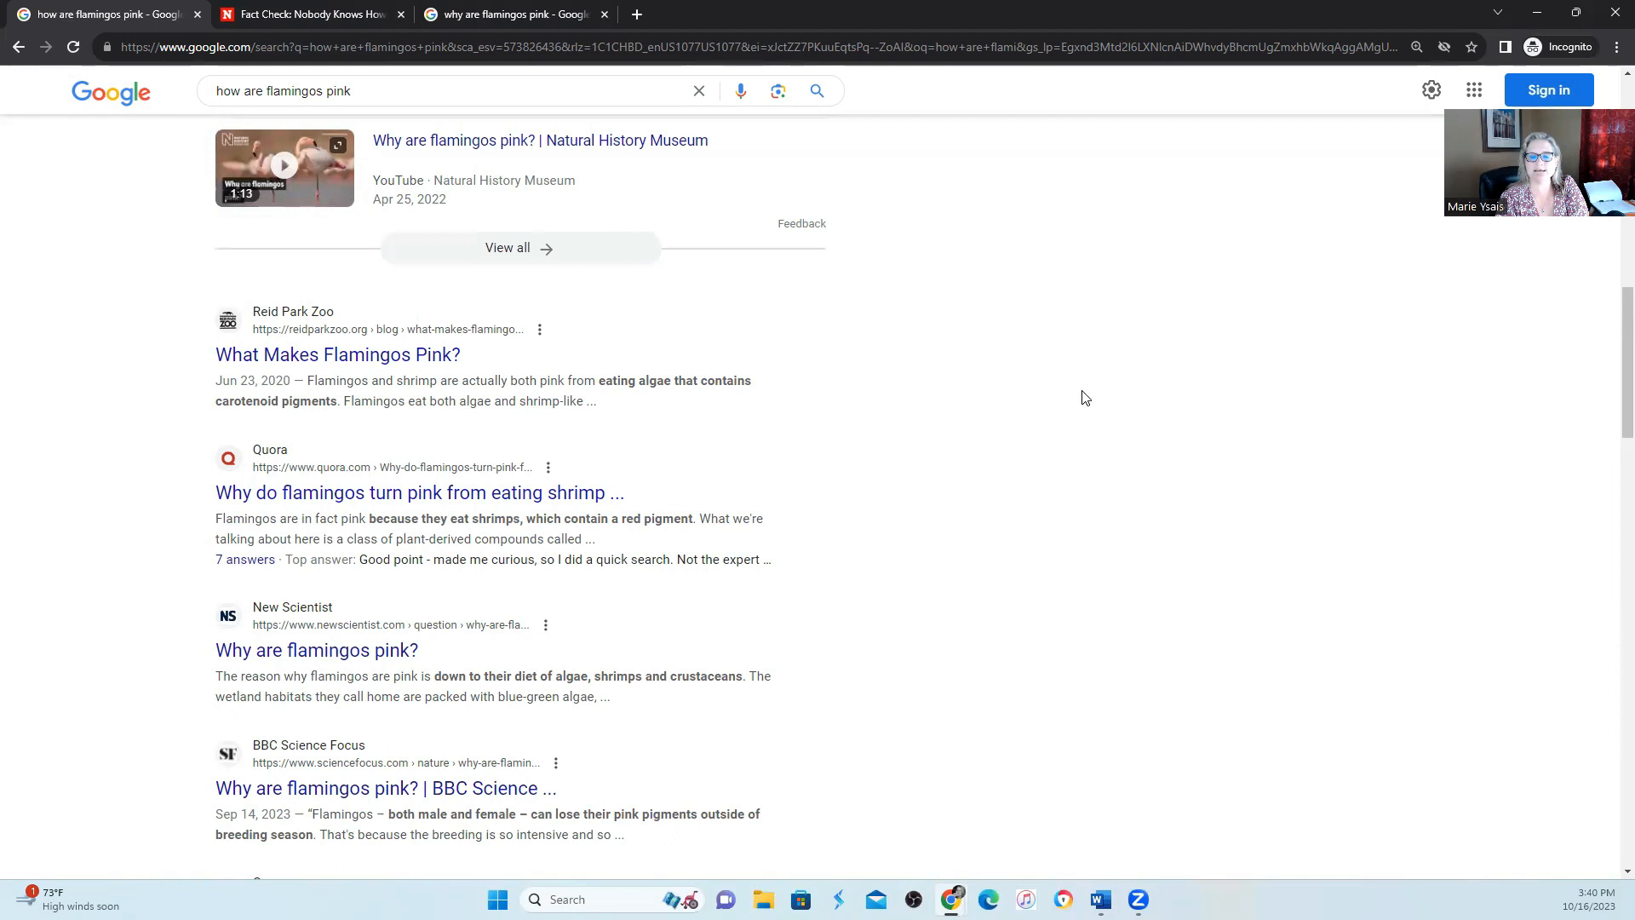
mouse_move(1078, 400)
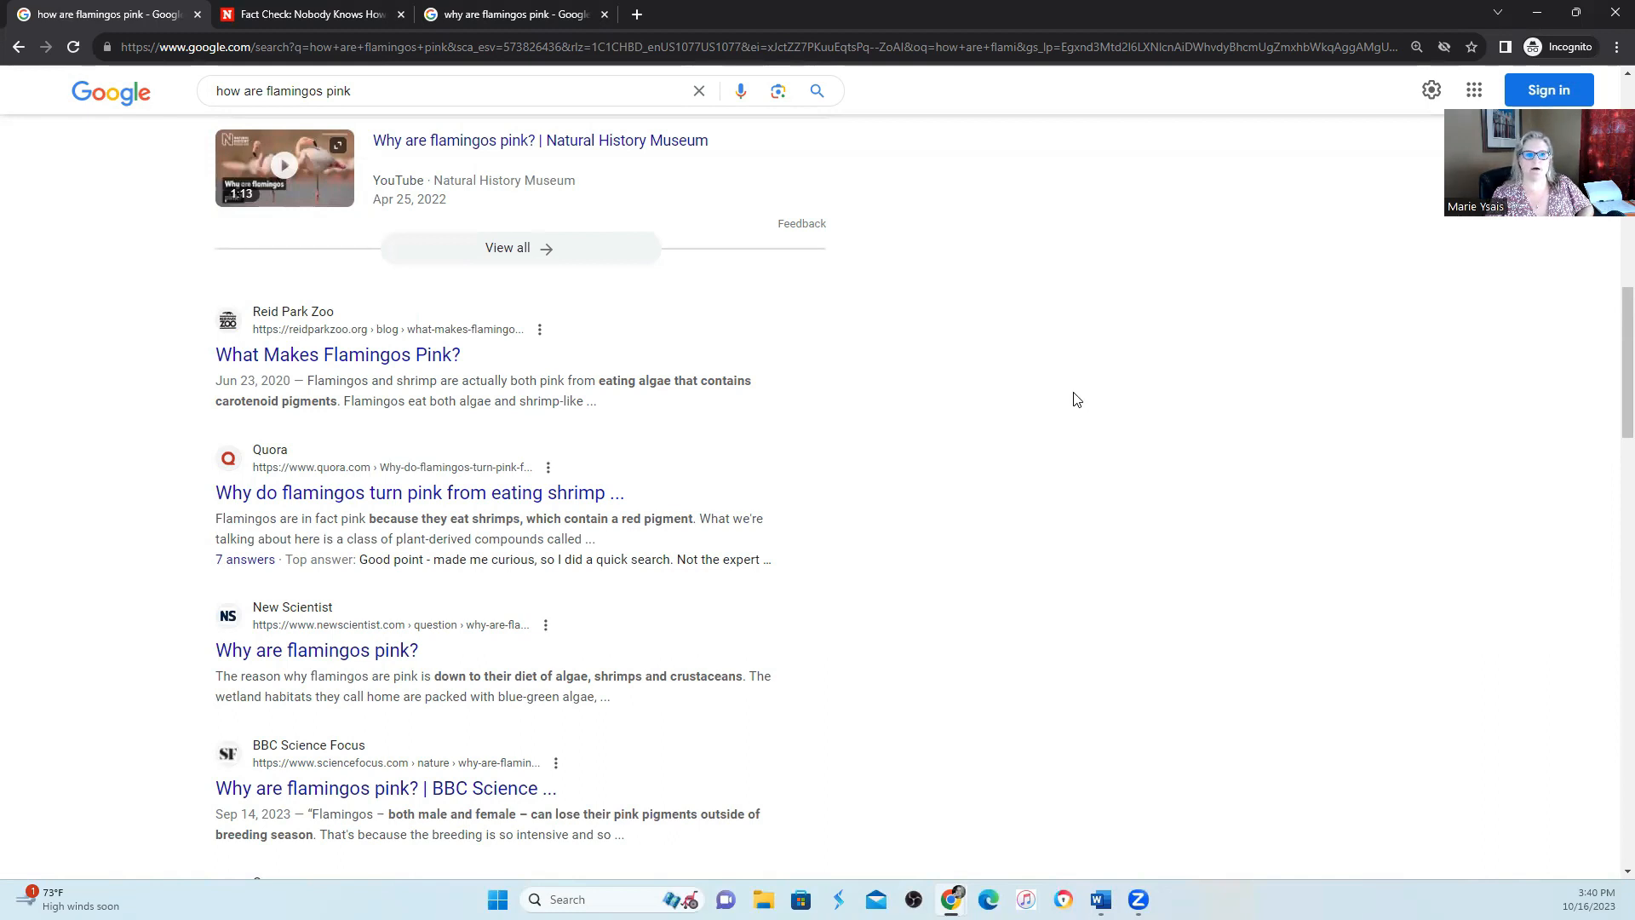
mouse_move(178, 650)
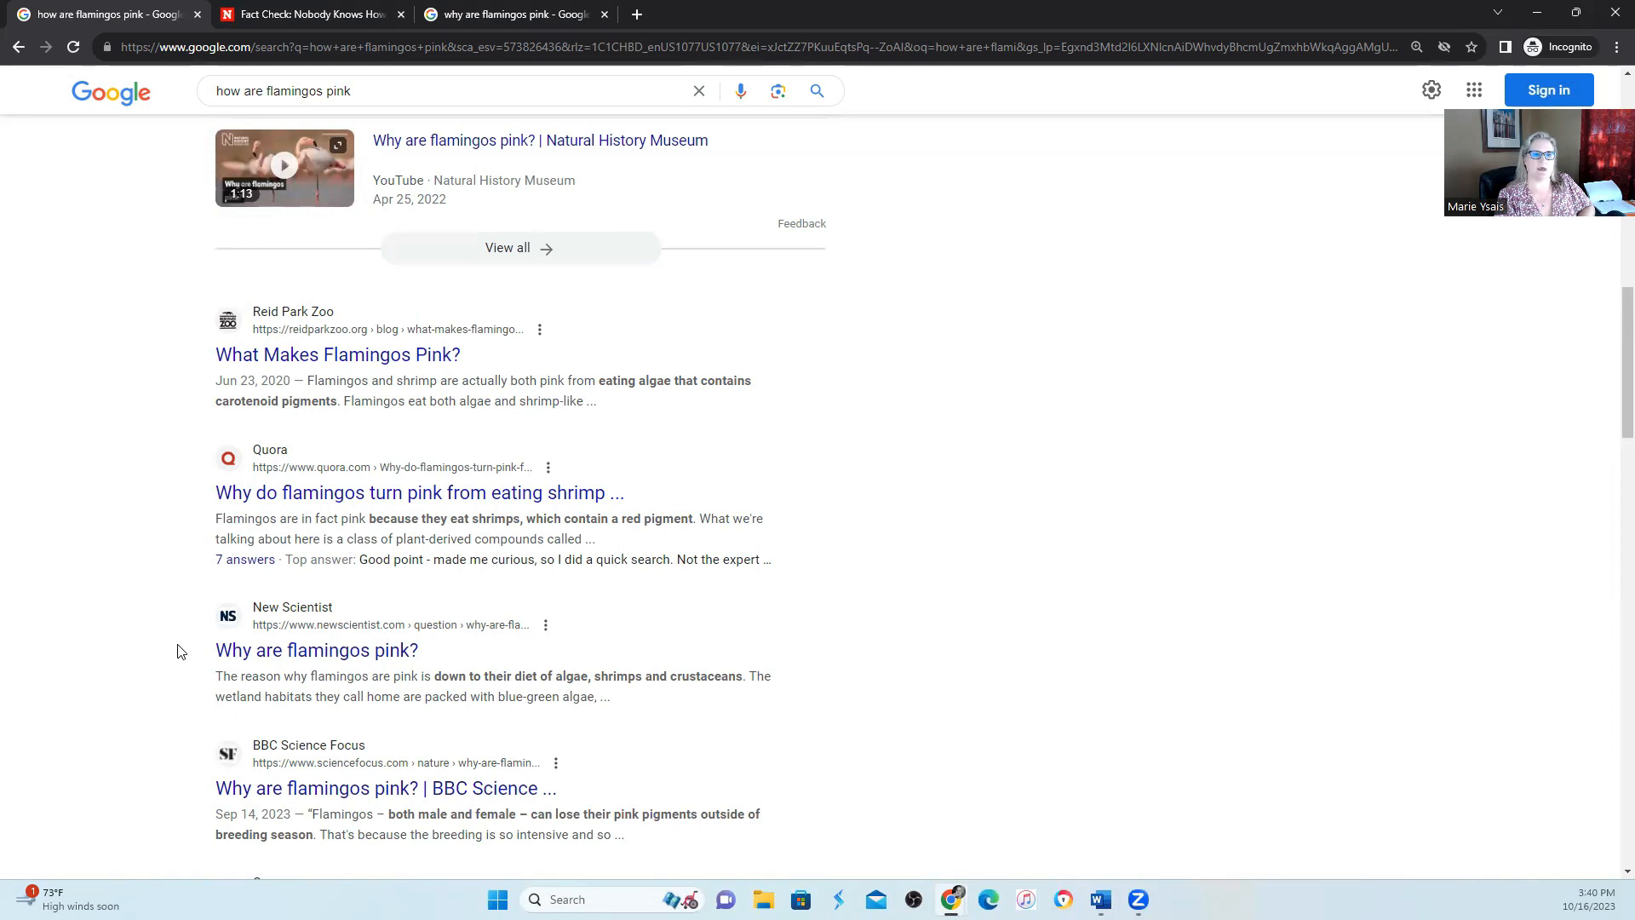
mouse_move(501, 527)
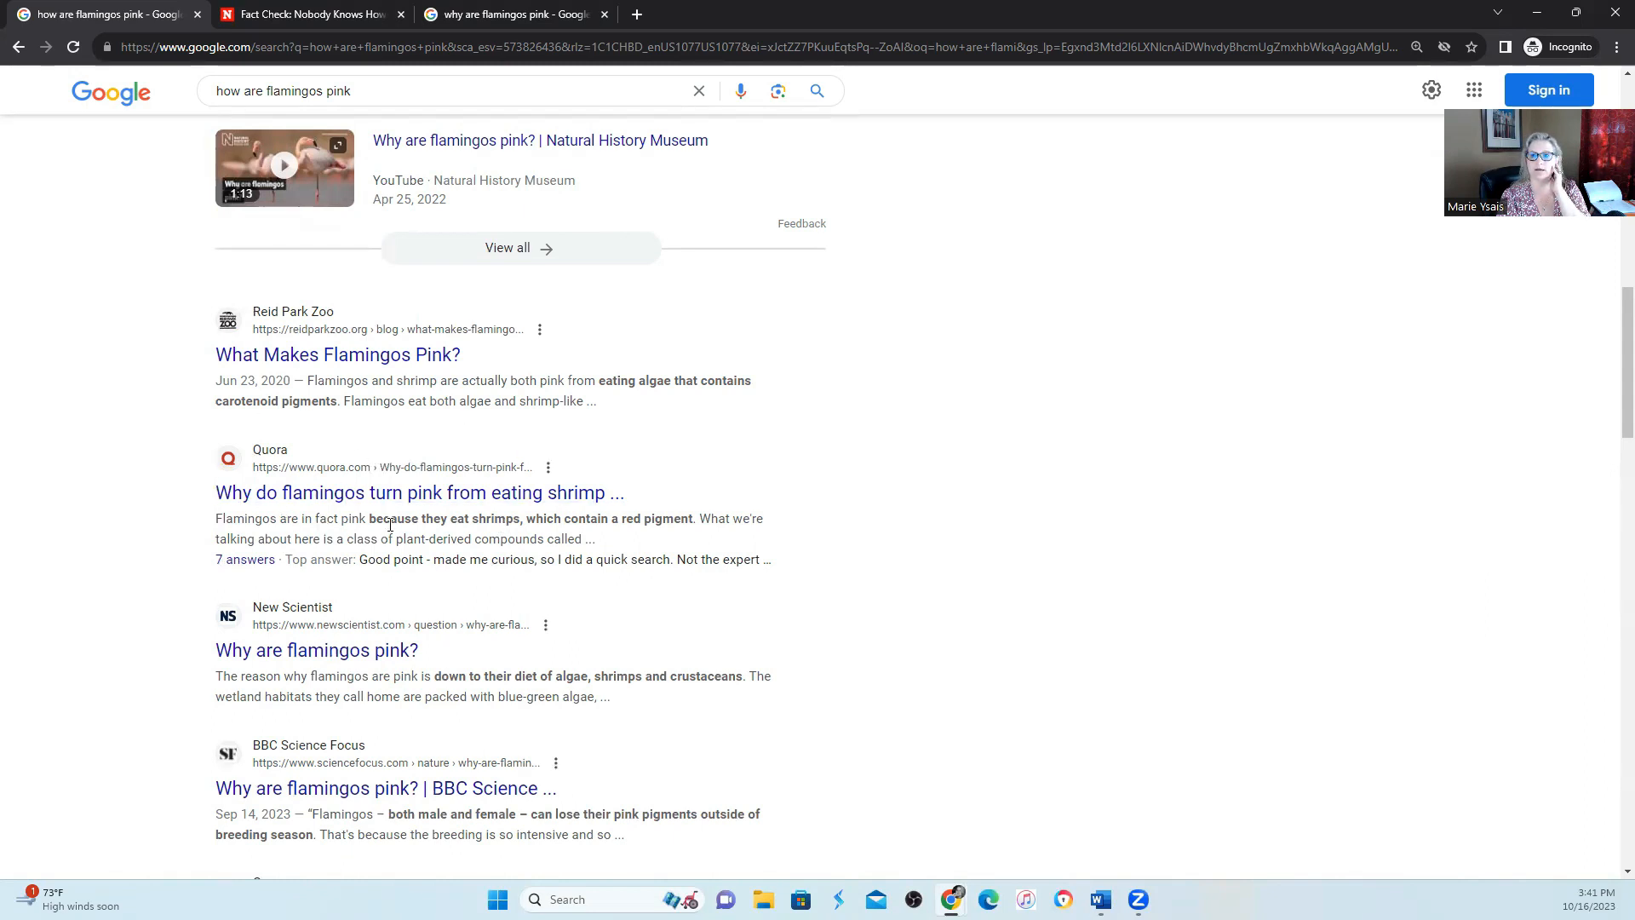
mouse_move(378, 466)
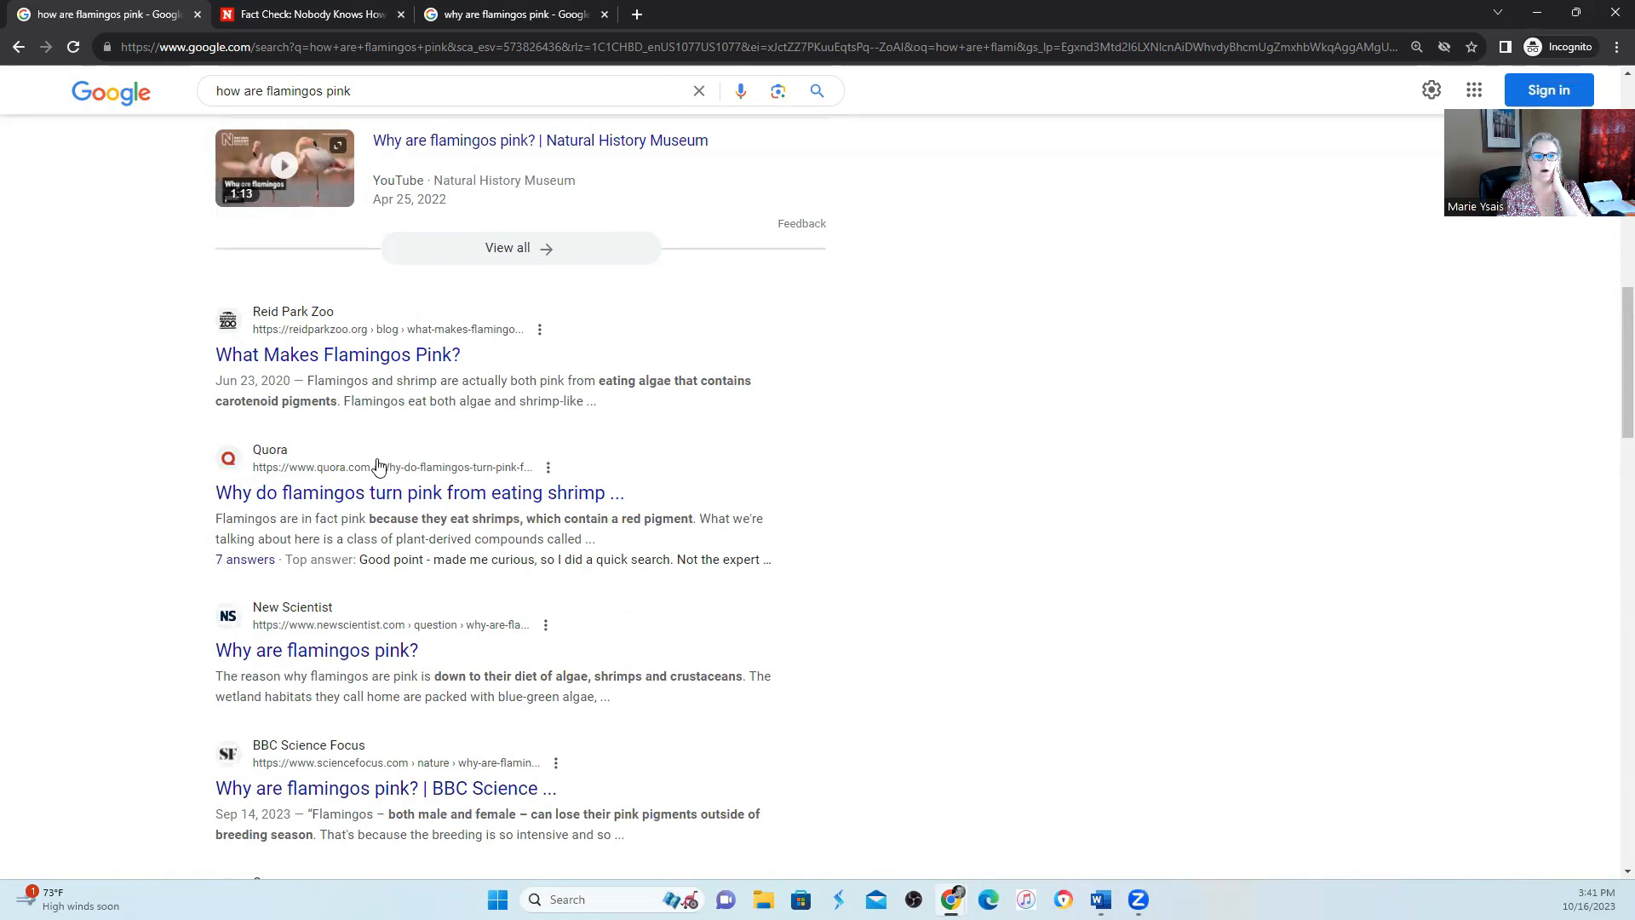
scroll("up", 3)
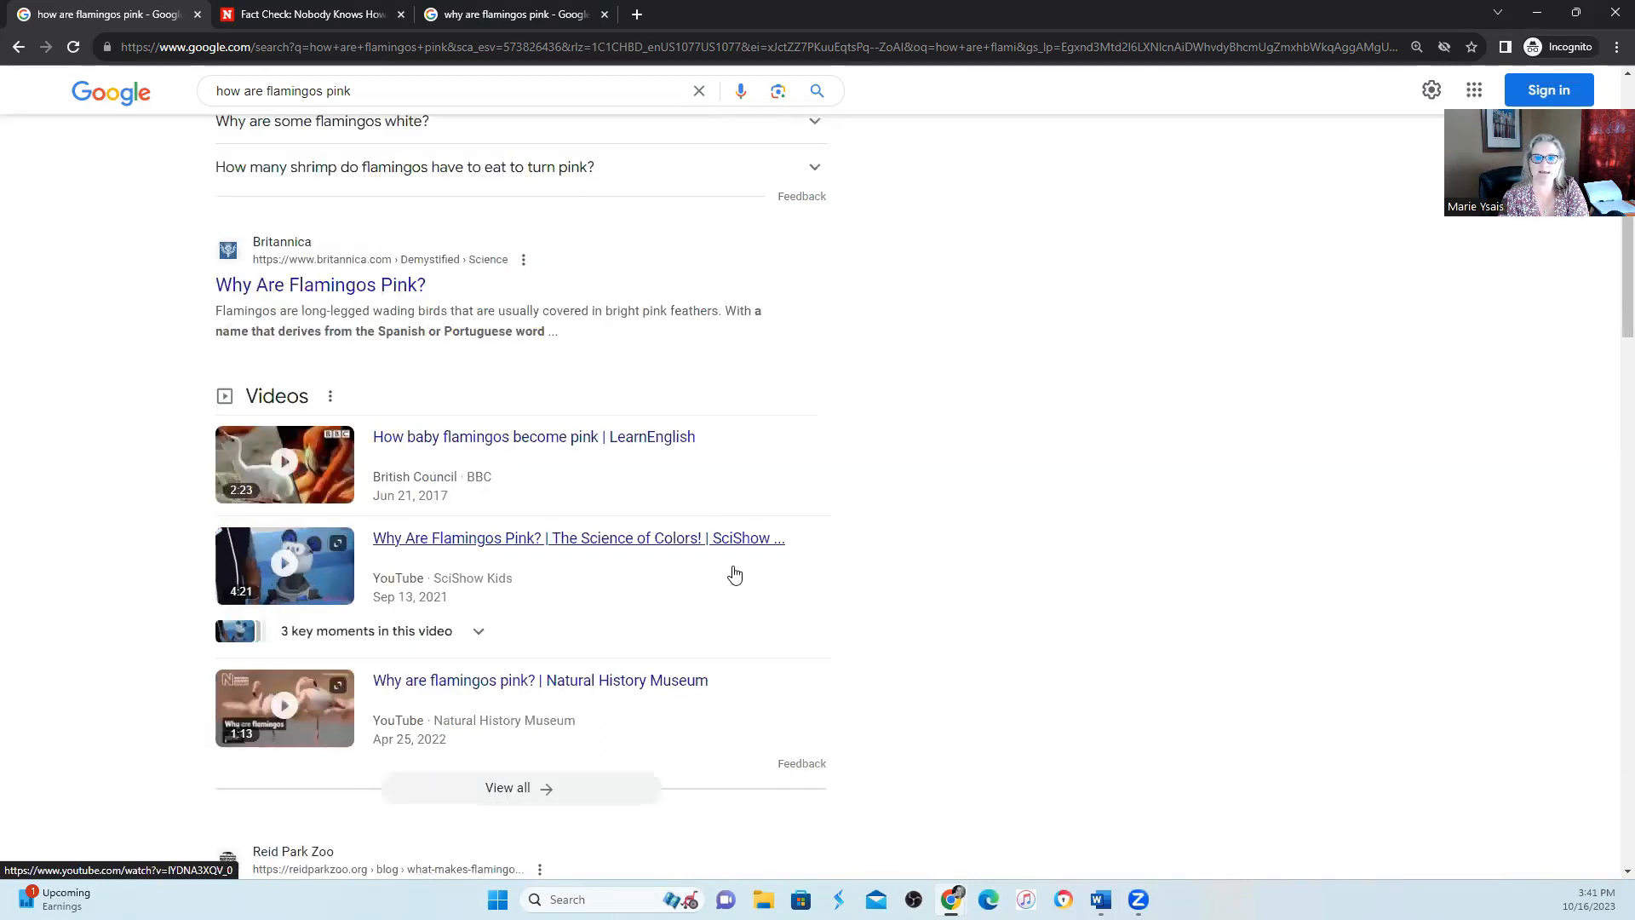
mouse_move(877, 550)
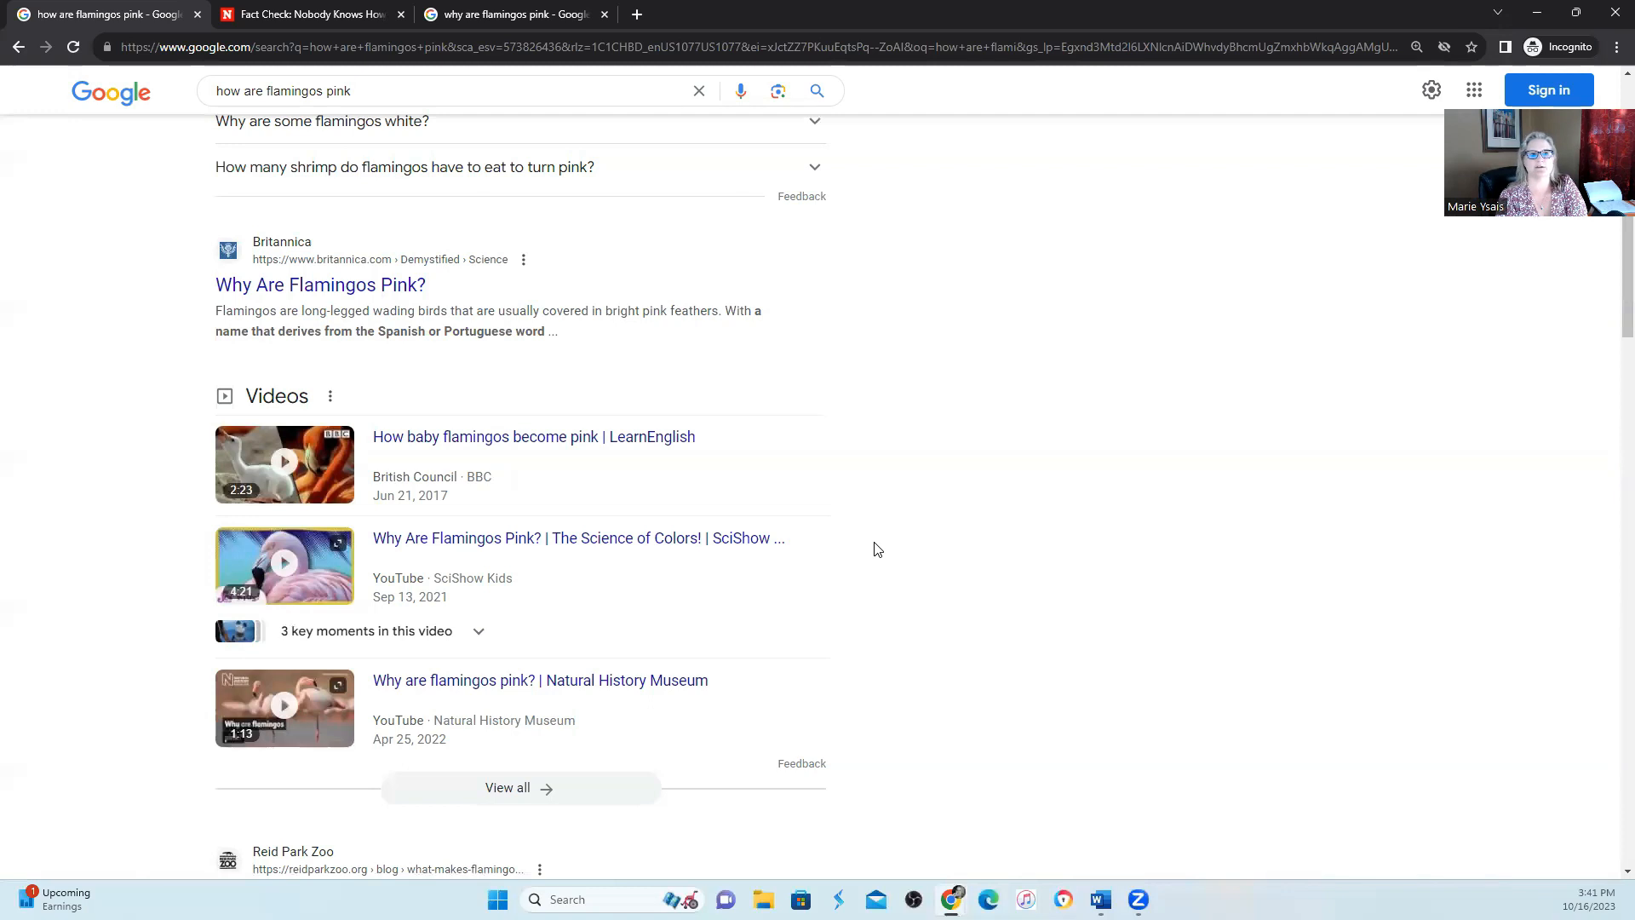
scroll("up", 3)
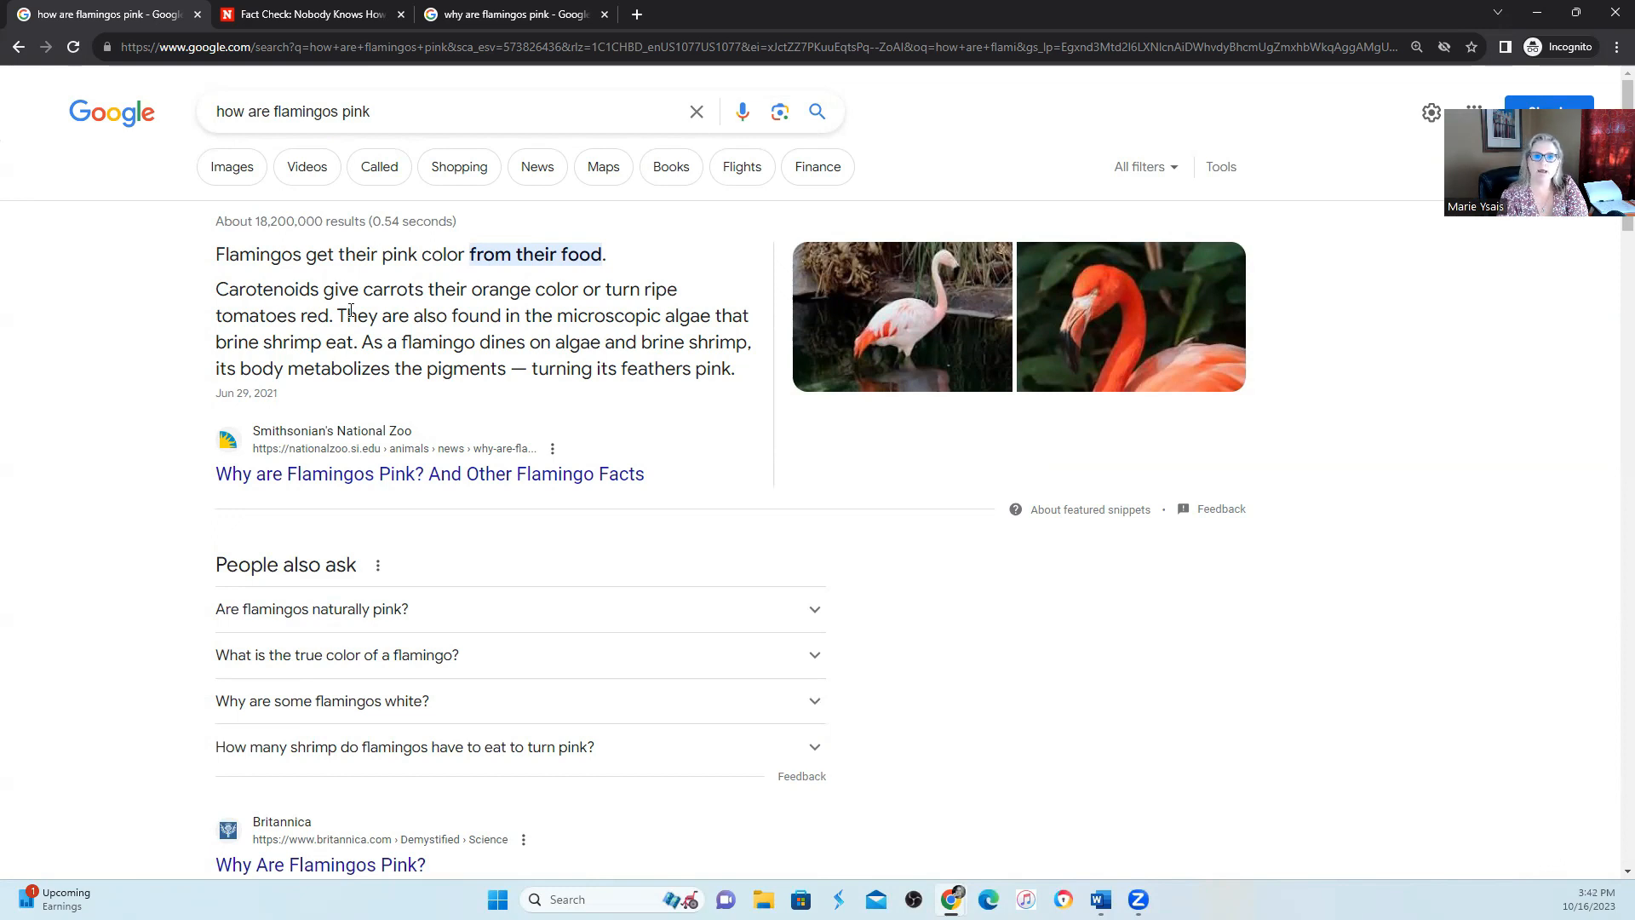
mouse_move(352, 392)
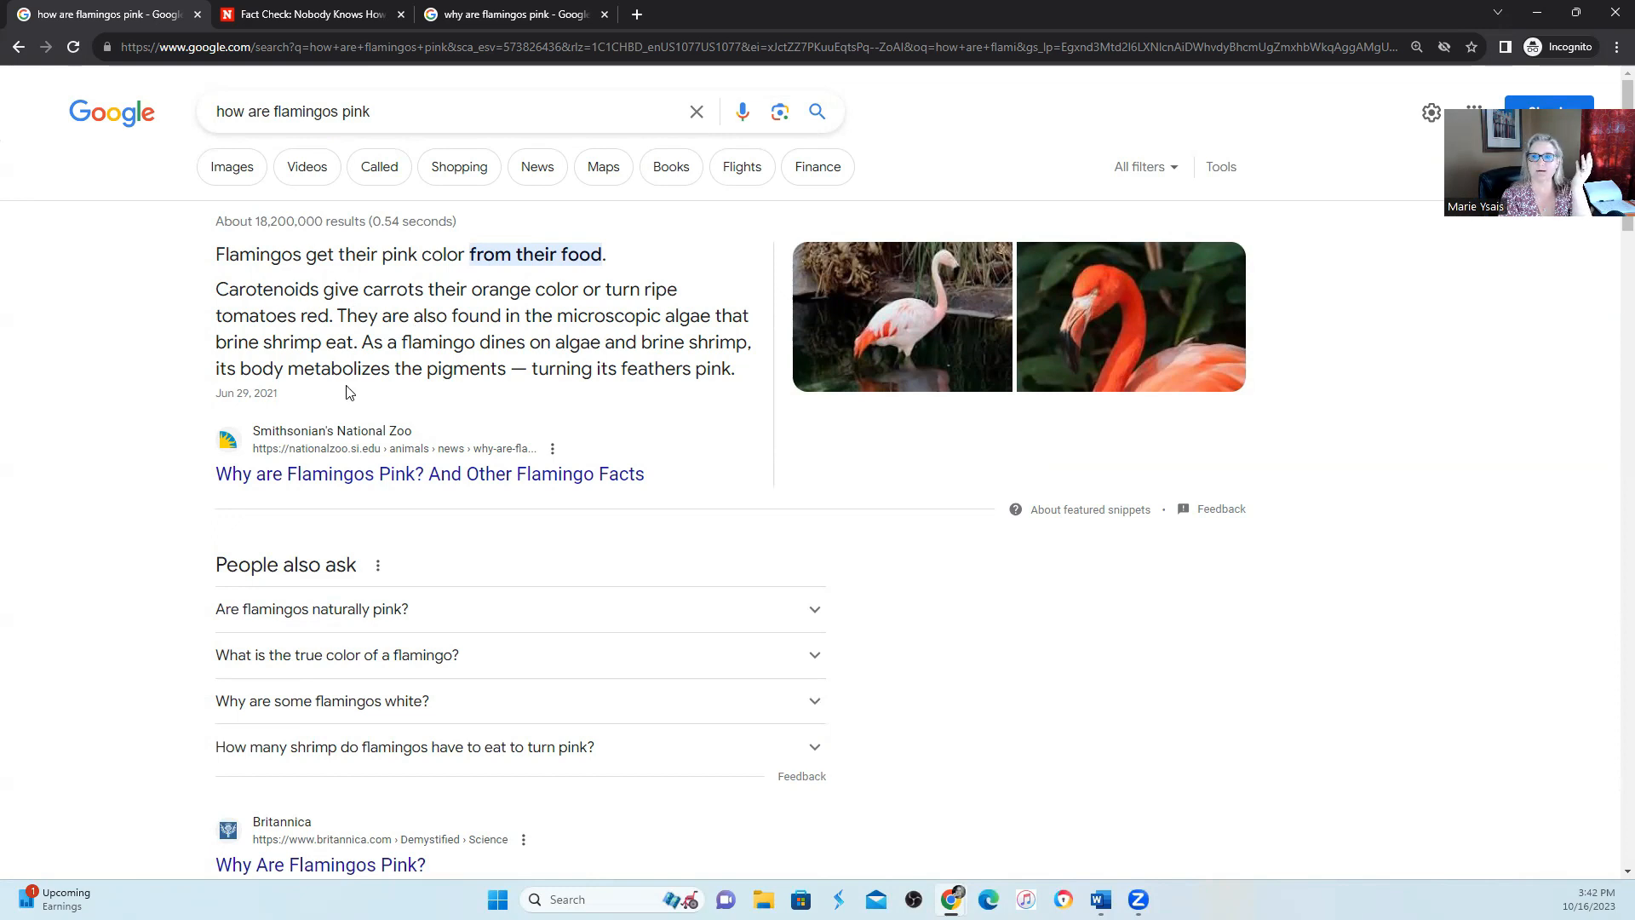
scroll("down", 3)
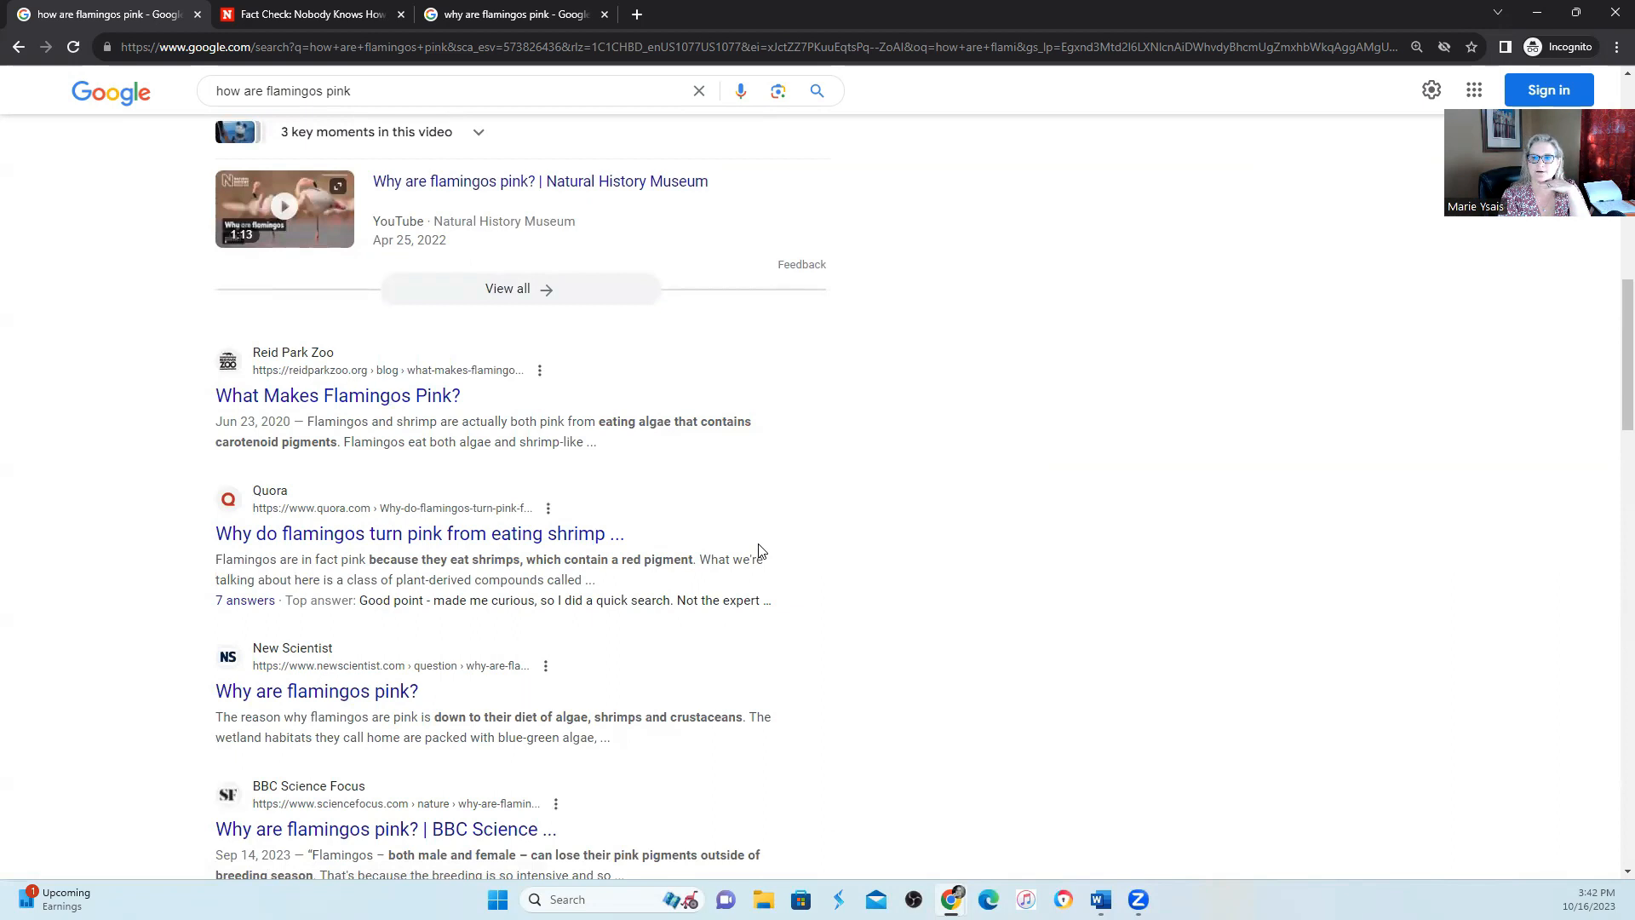
mouse_move(793, 553)
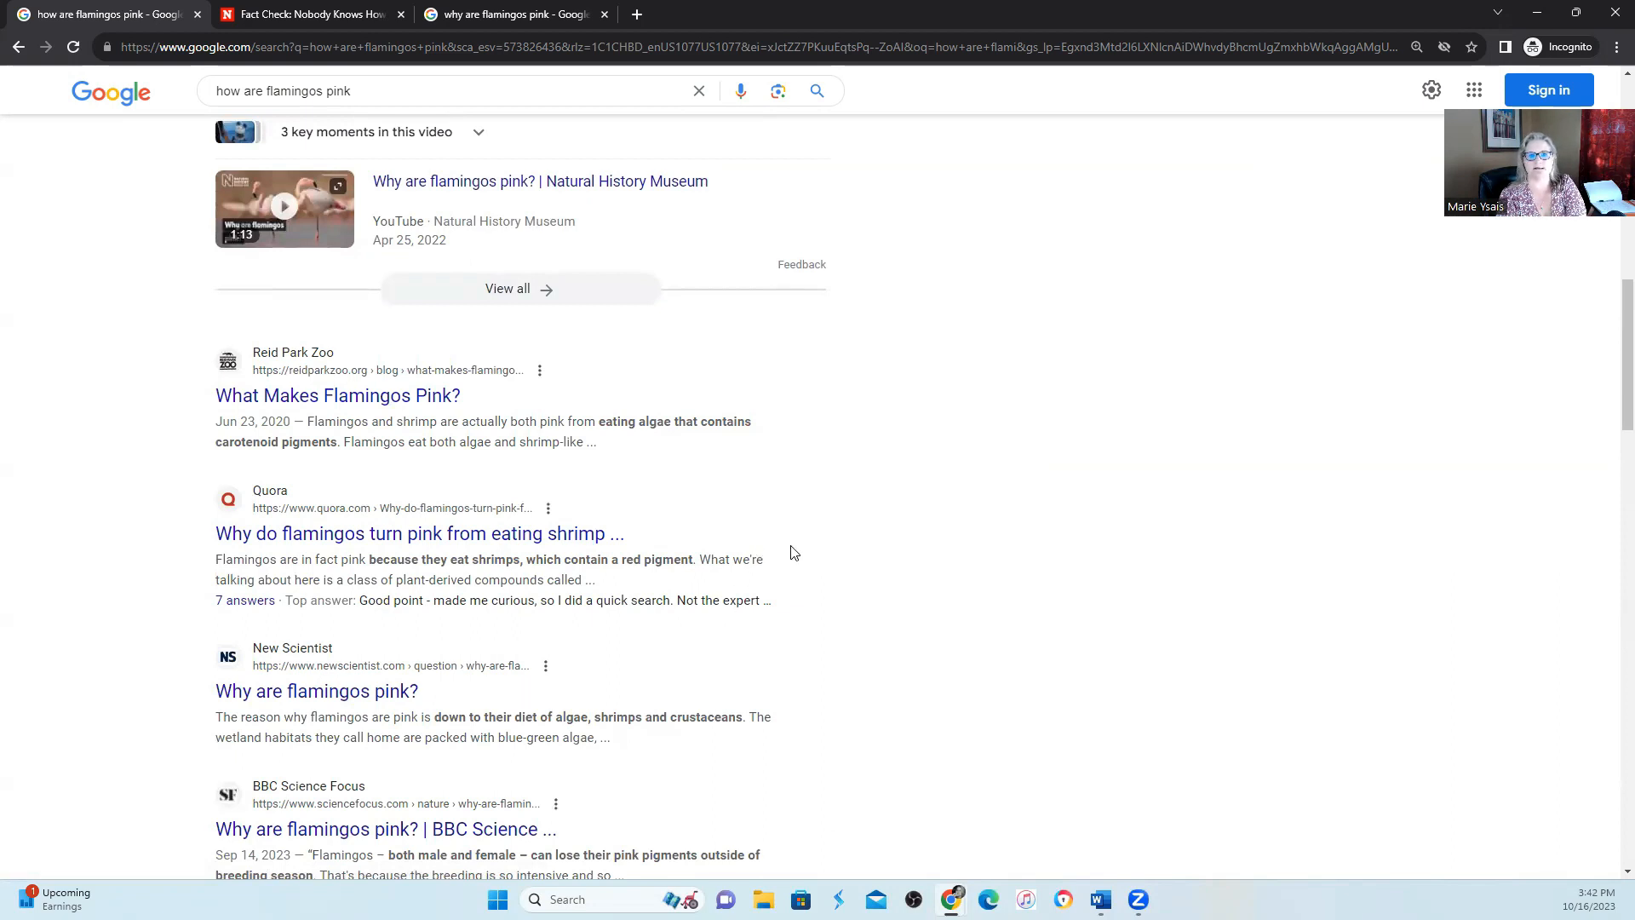
- Scroll up to the Smithsonian's National Zoo answer on flamingos' food-based color
scroll("up", 3)
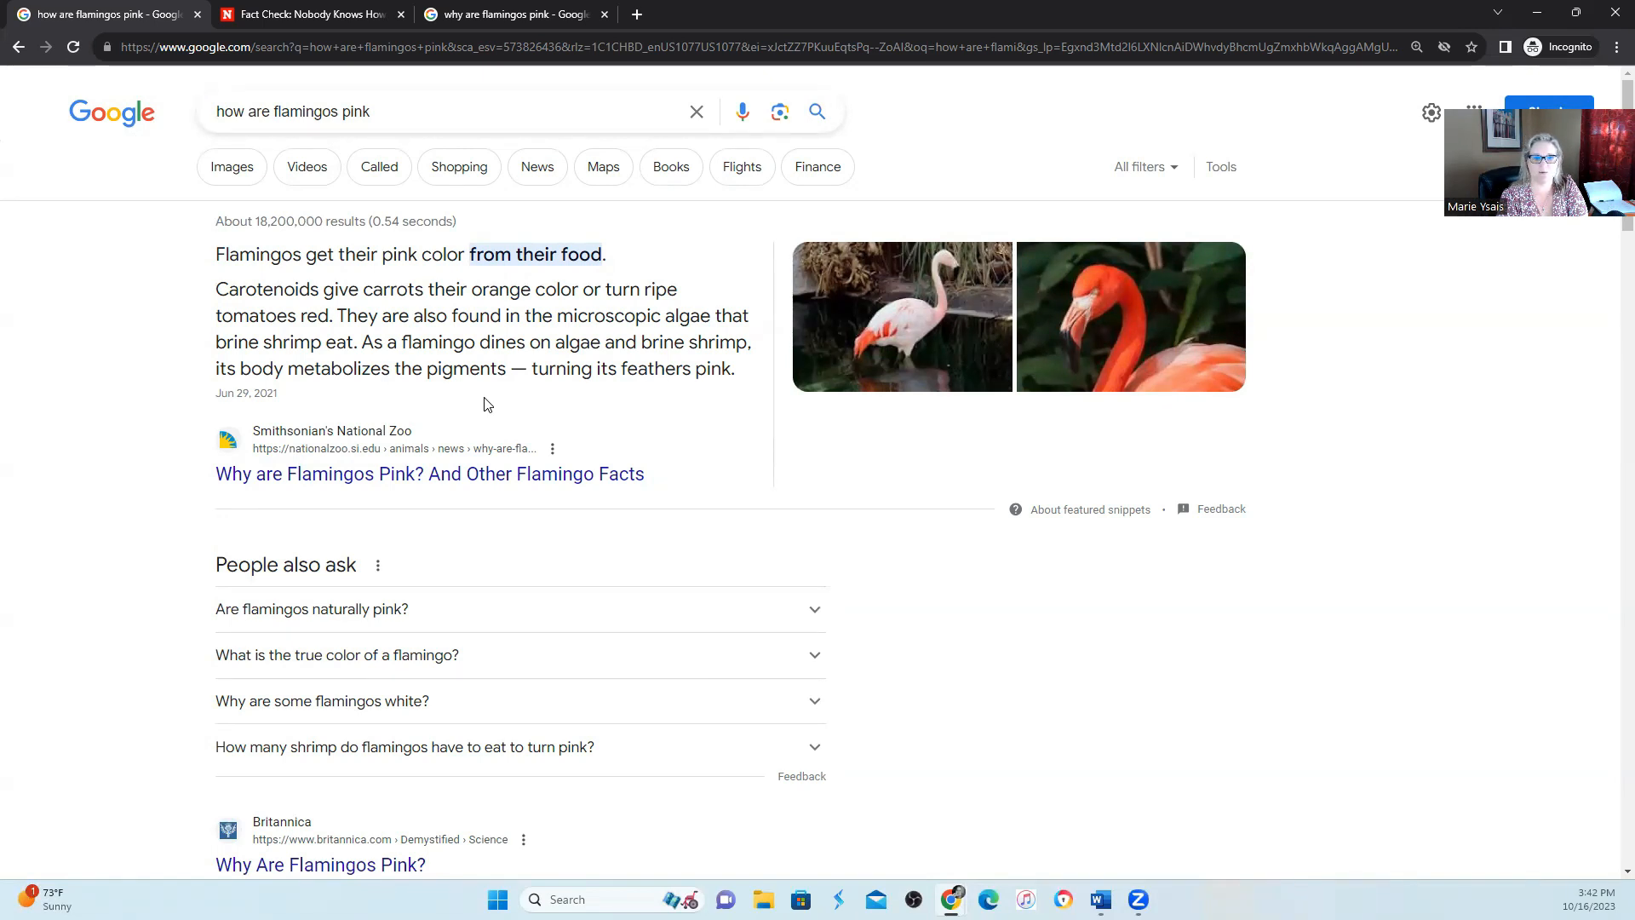
mouse_move(638, 422)
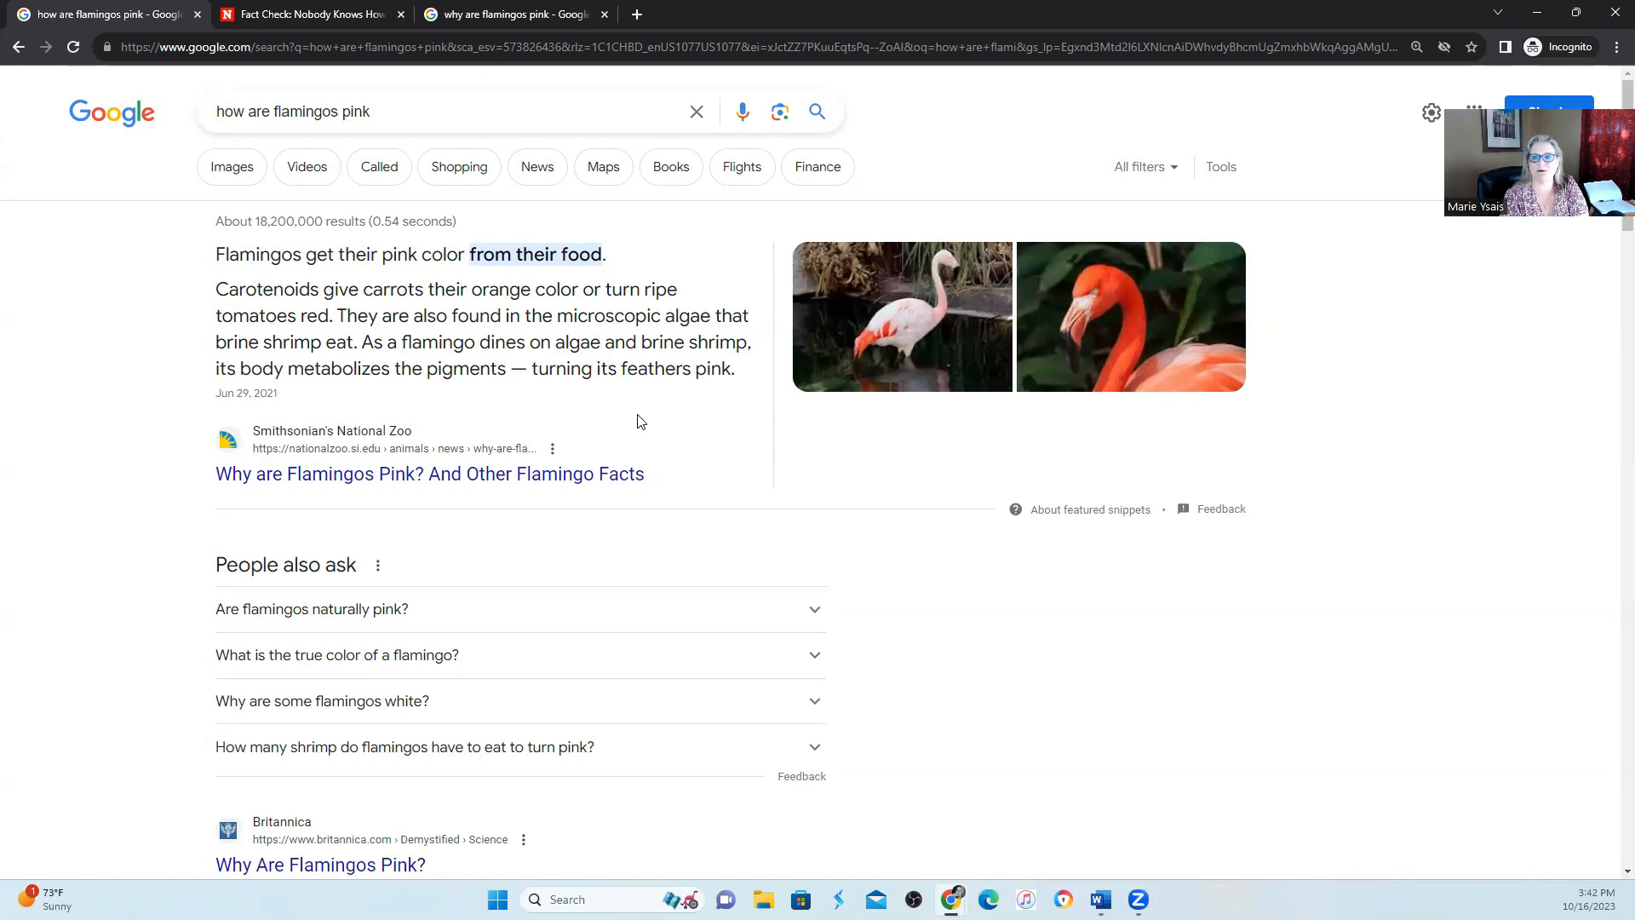
mouse_move(635, 410)
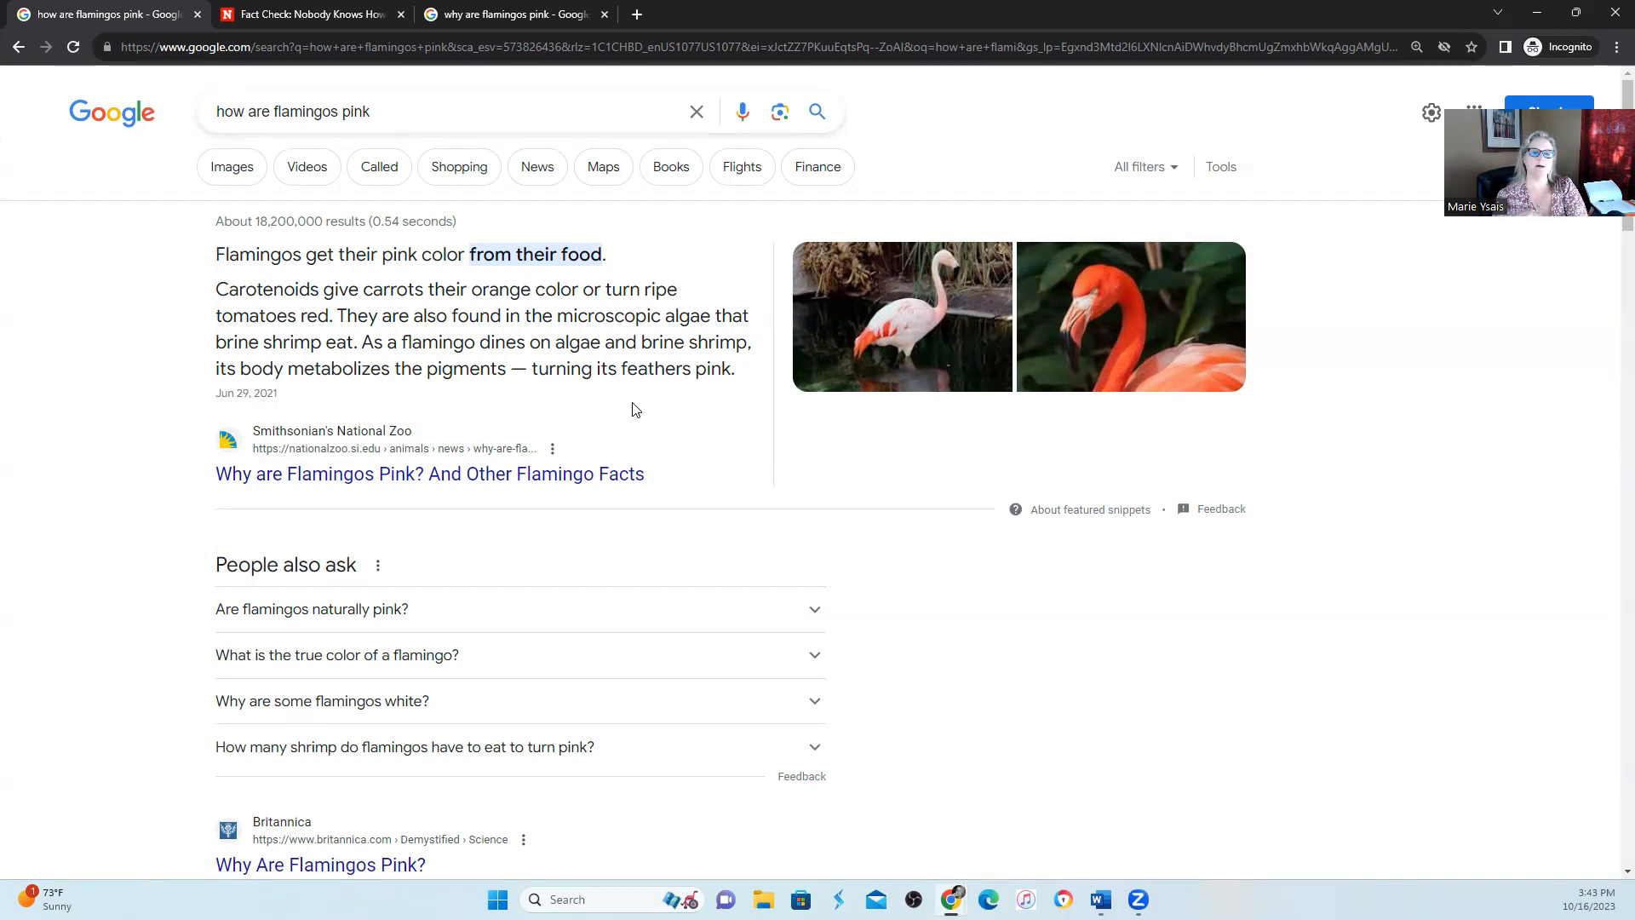
mouse_move(942, 399)
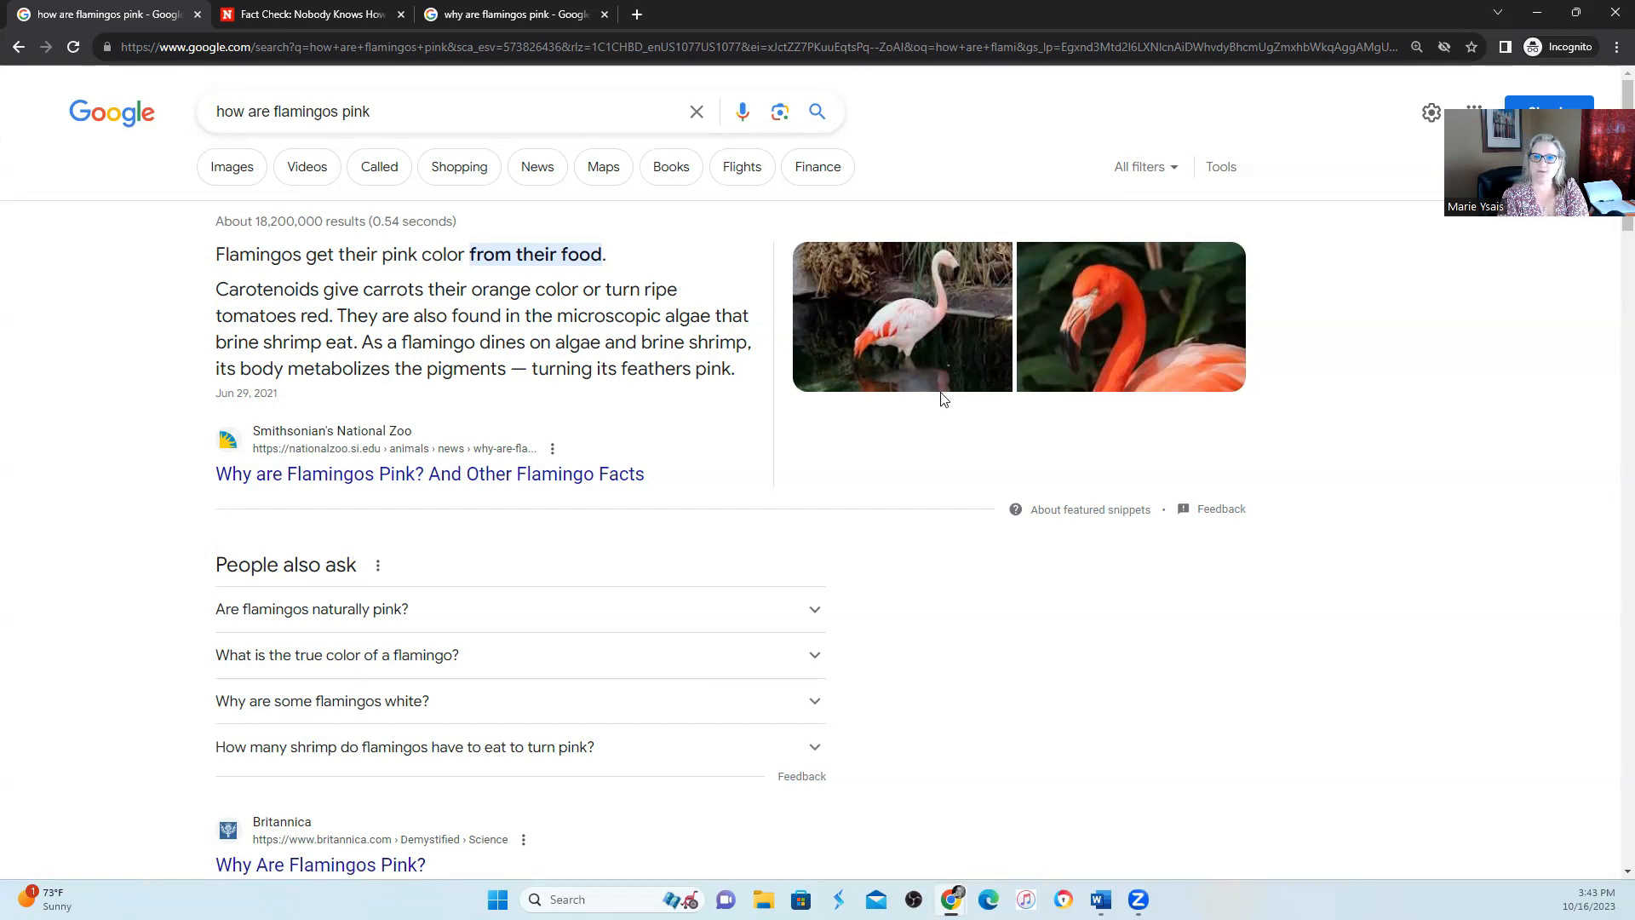
mouse_move(937, 437)
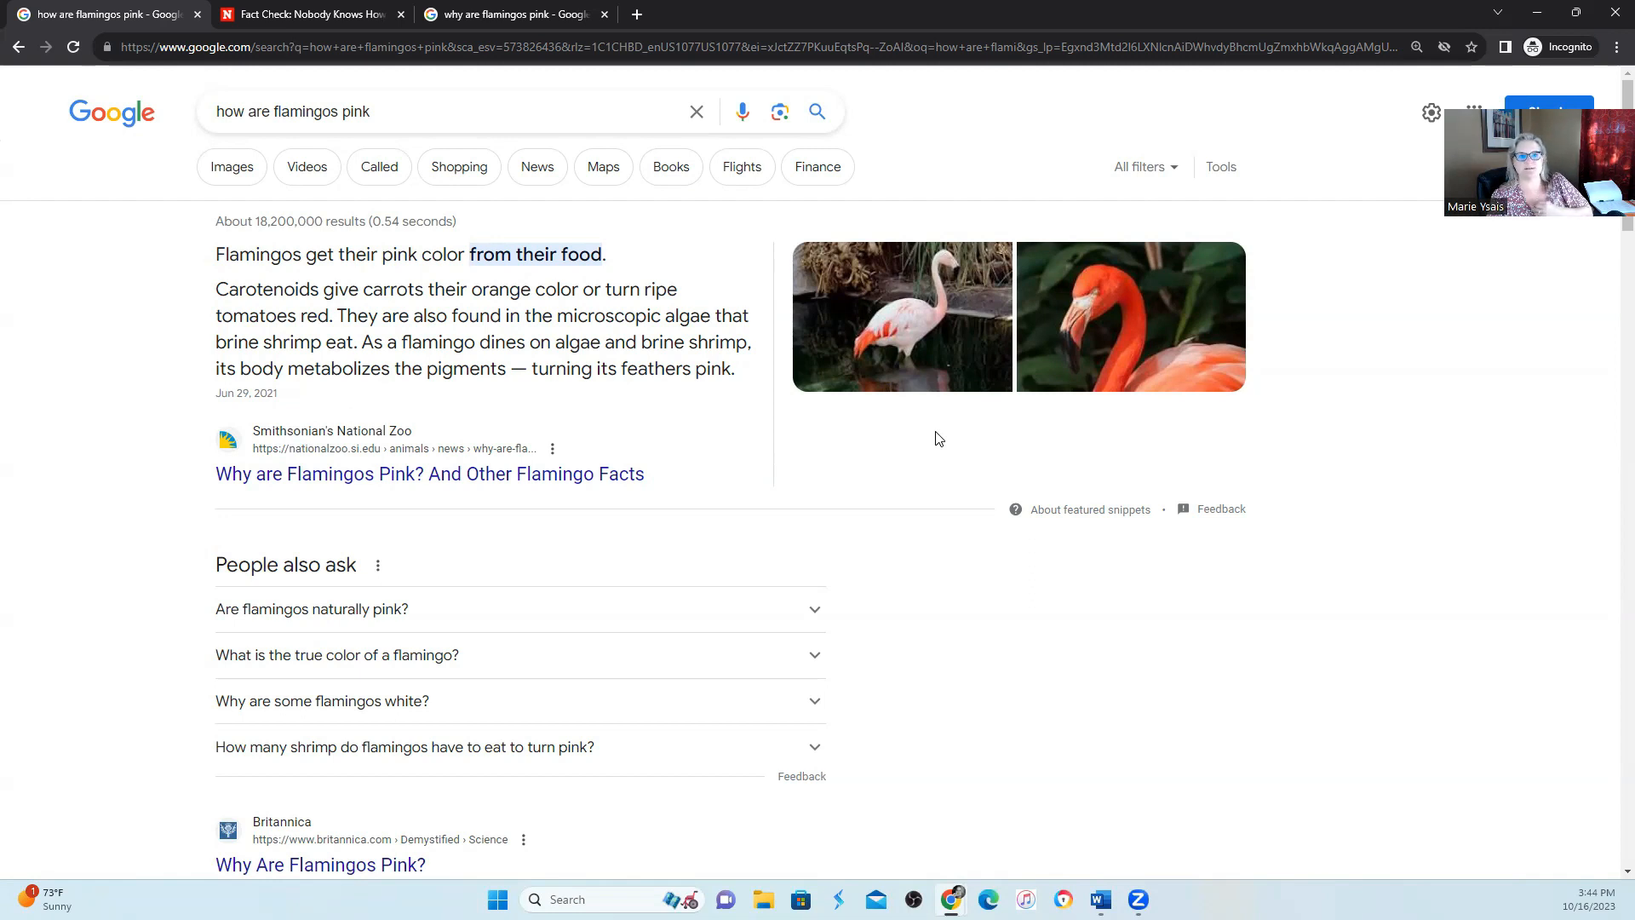
mouse_move(579, 325)
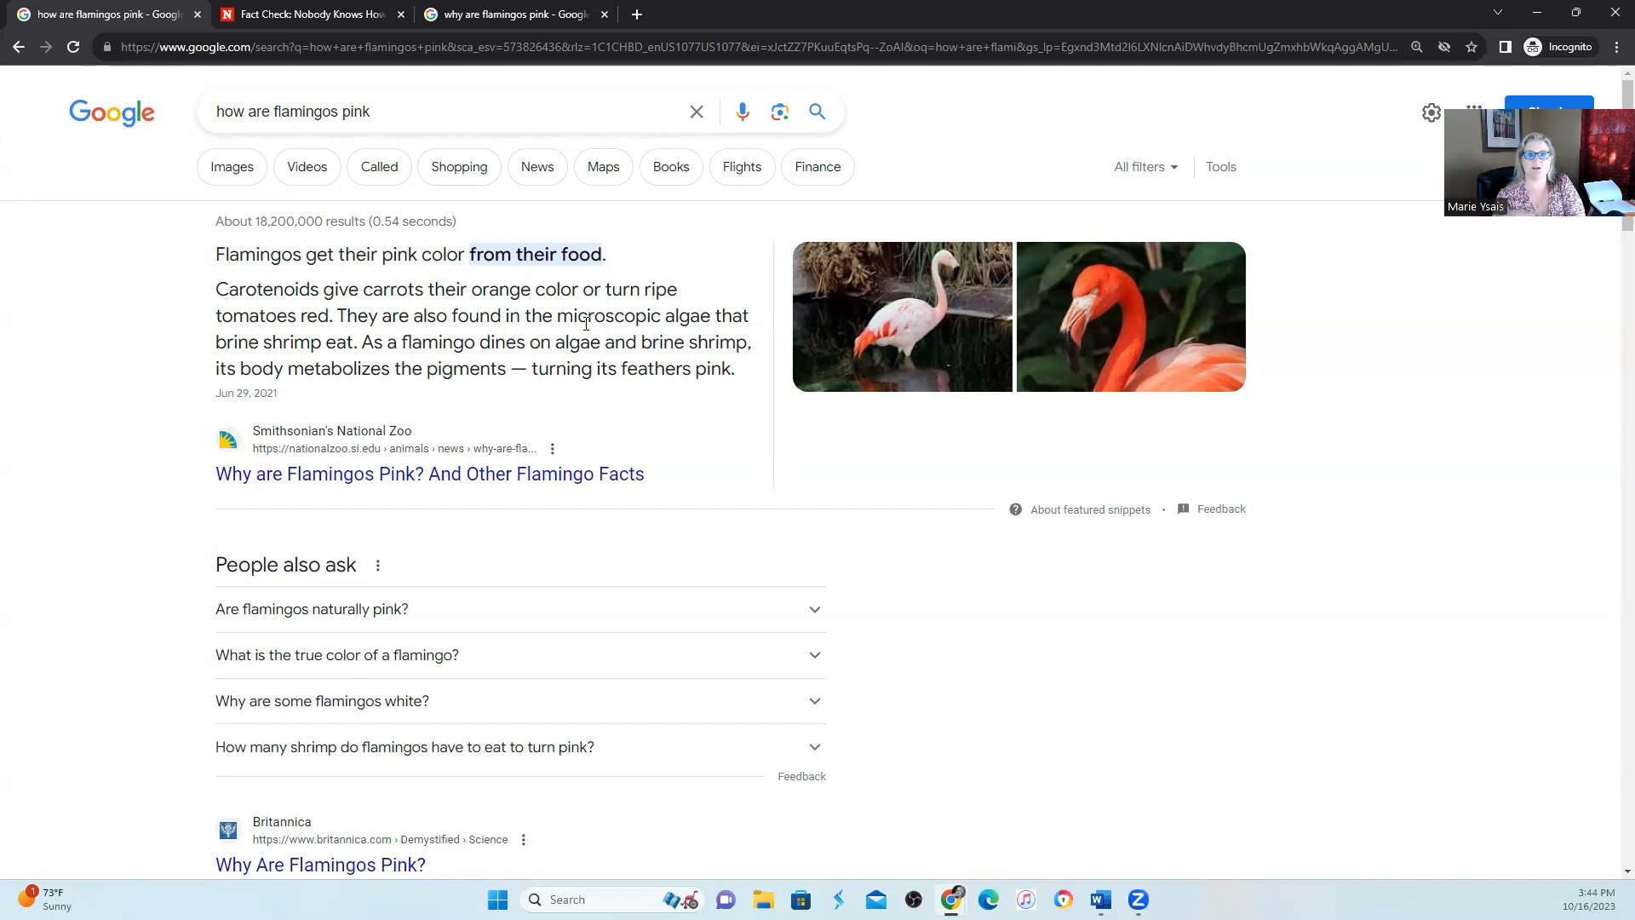
mouse_move(570, 244)
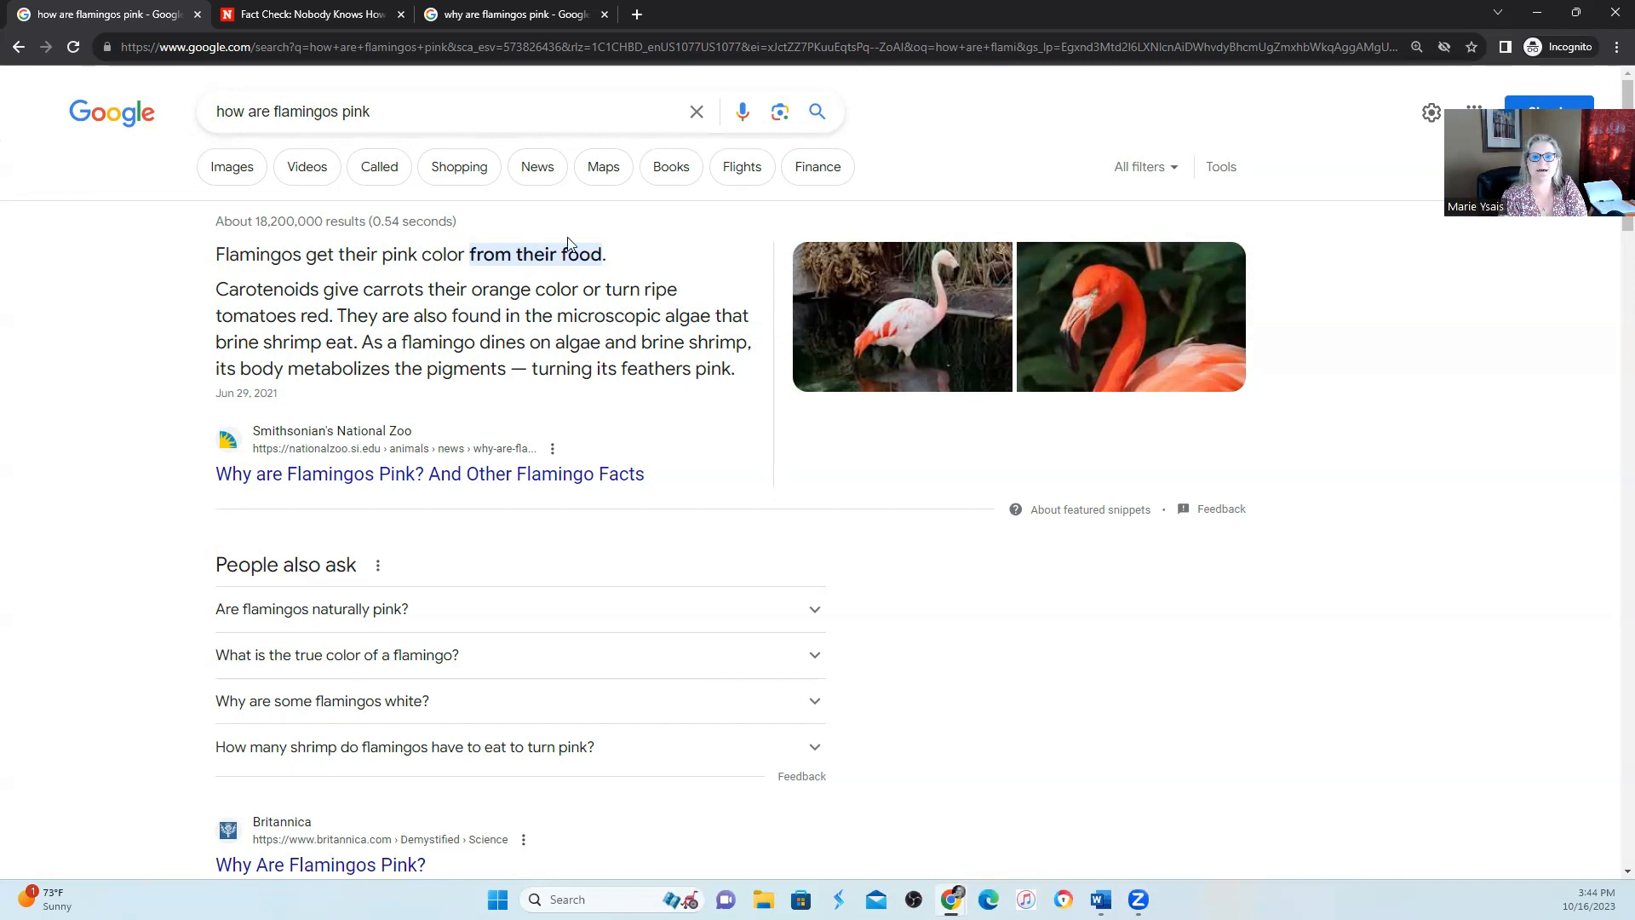